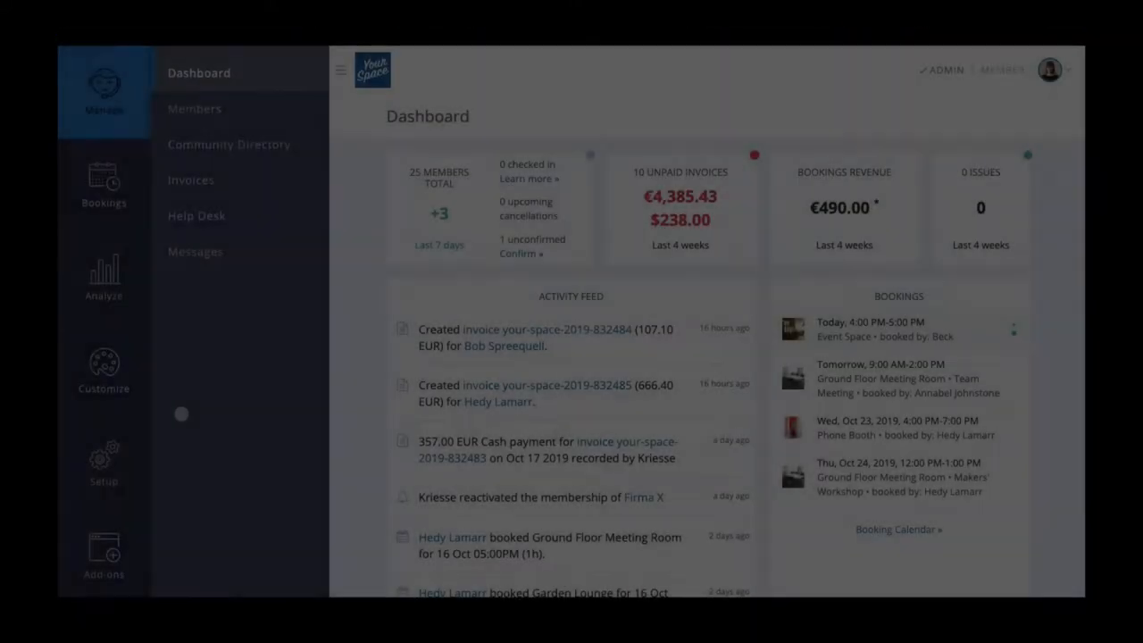
- Go to Setup > Plans and scroll through the Drop-In, Part-Time and Full-Time plans
{"action": "left_click", "coordinate": [104, 464]}
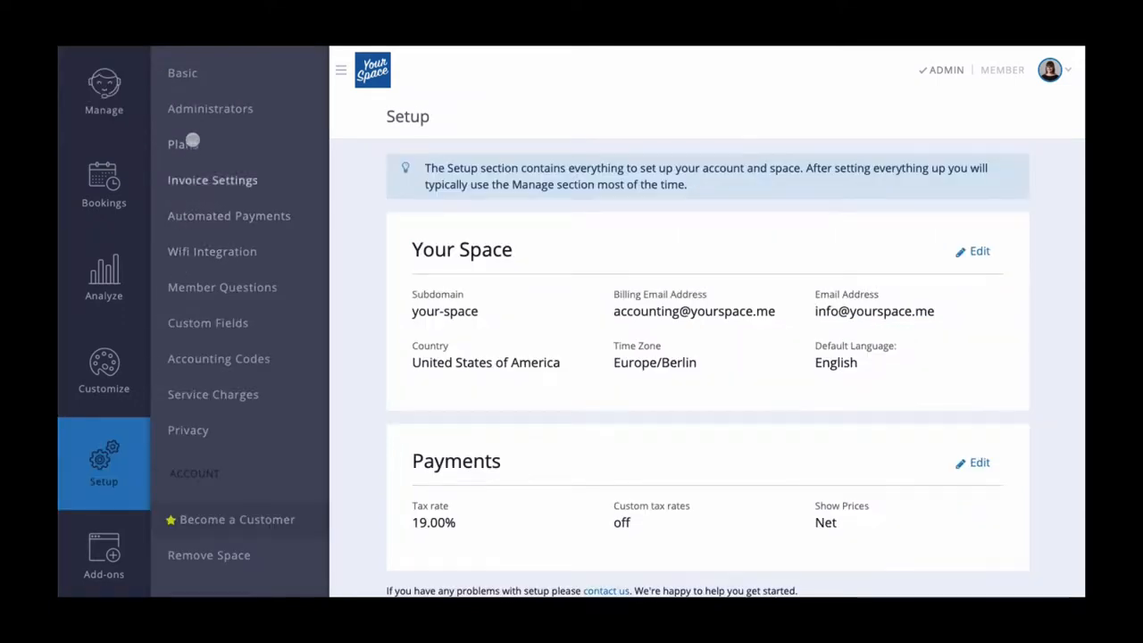
{"action": "left_click", "coordinate": [181, 143]}
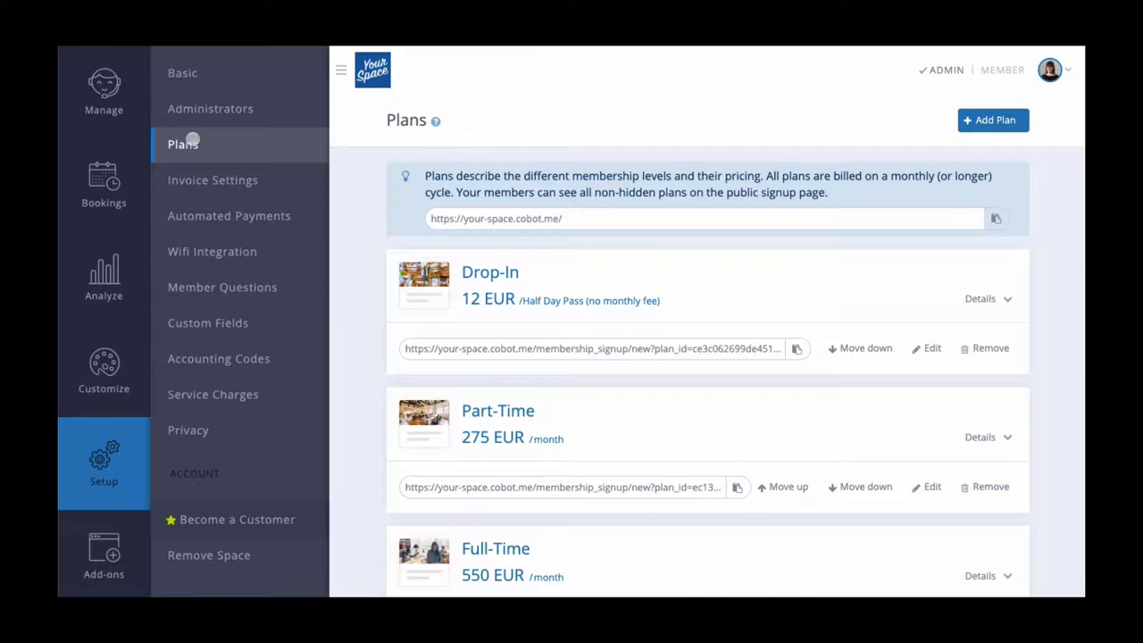
{"action": "scroll", "scroll_direction": "down", "scroll_amount": 3}
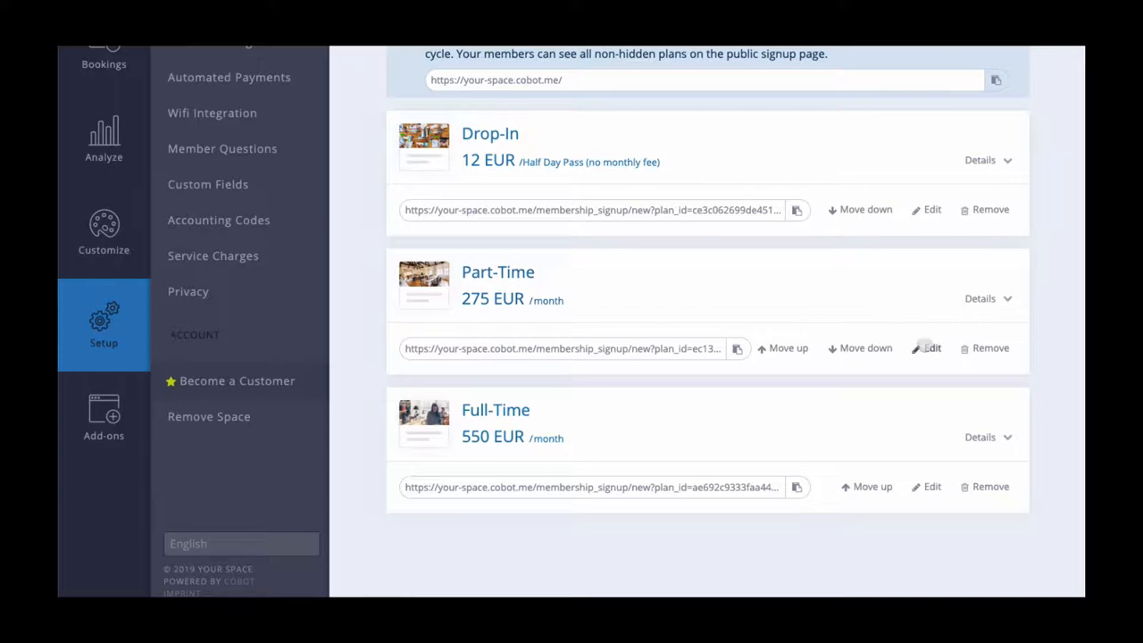
- Edit the Part-Time plan so its 275 EUR price is billed per 12 months
{"action": "left_click", "coordinate": [931, 348]}
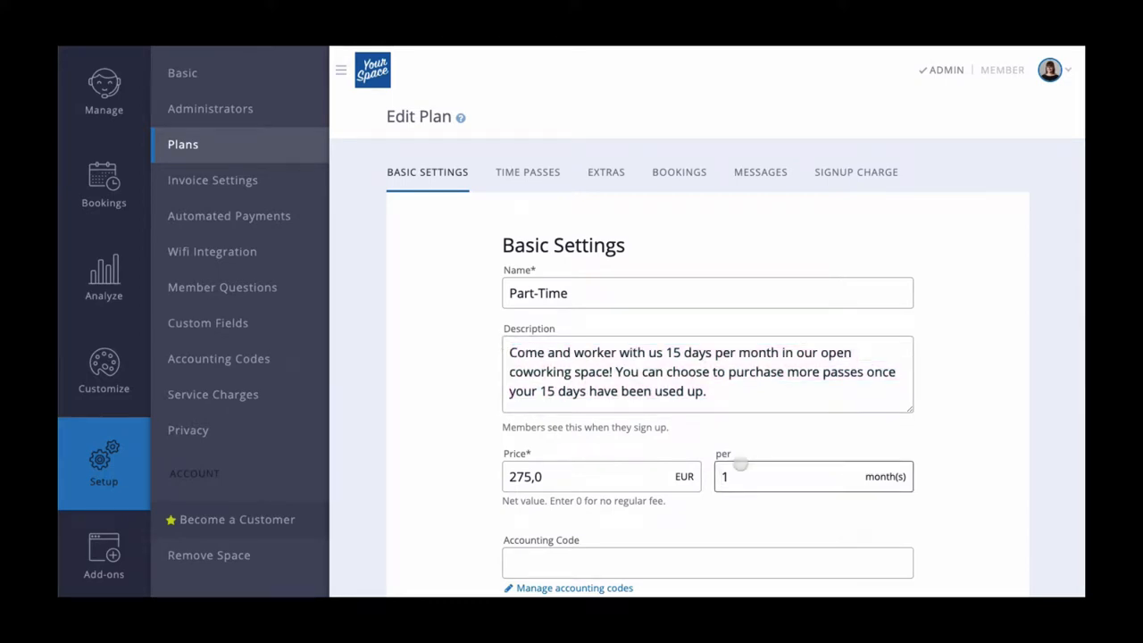
{"action": "left_click", "coordinate": [786, 476]}
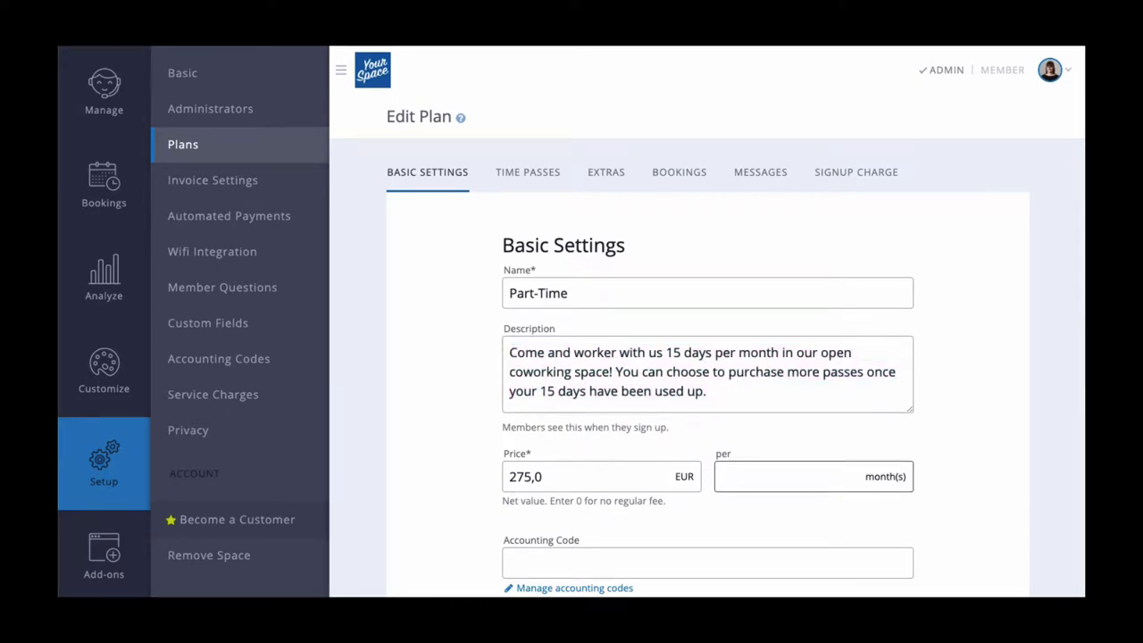
{"action": "type", "text": "12"}
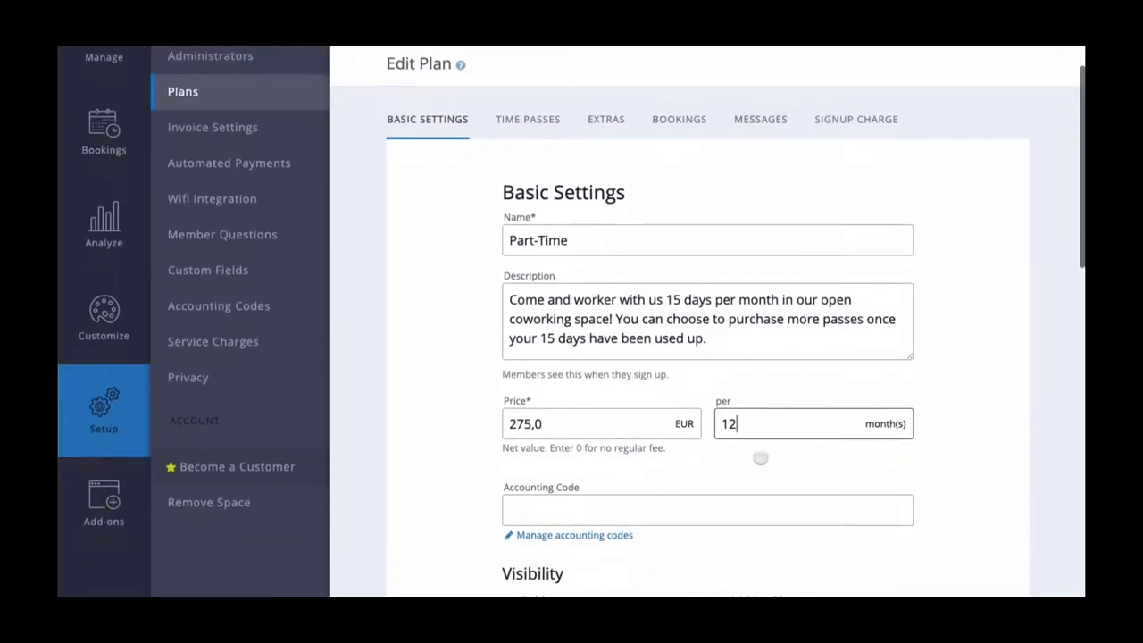
{"action": "scroll", "scroll_direction": "down", "scroll_amount": 3}
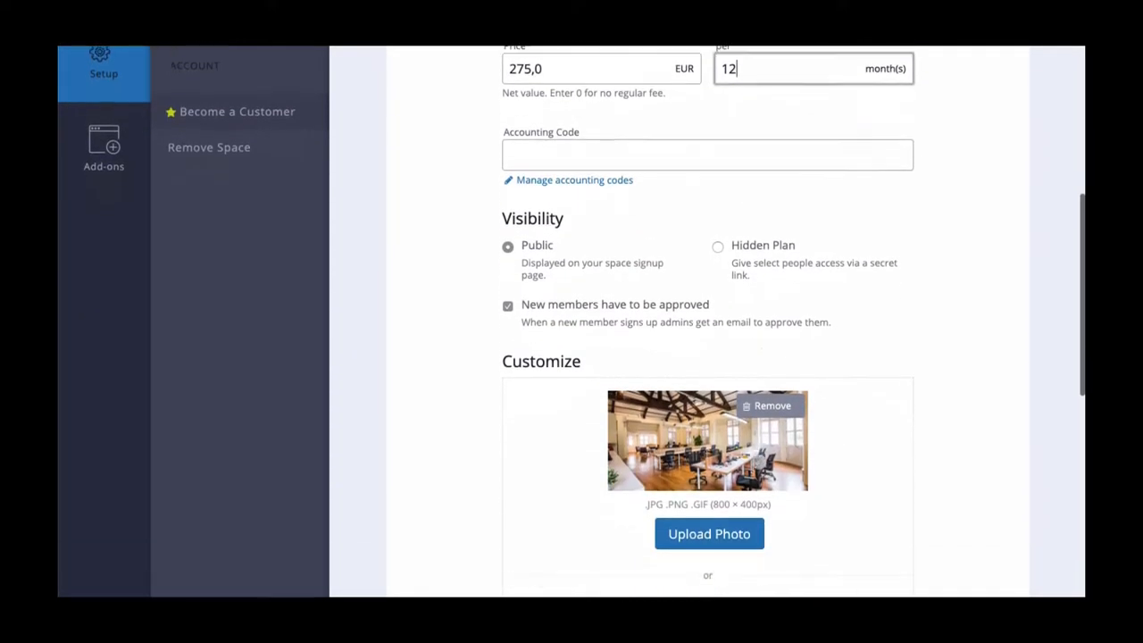
{"action": "scroll", "scroll_direction": "down", "scroll_amount": 3}
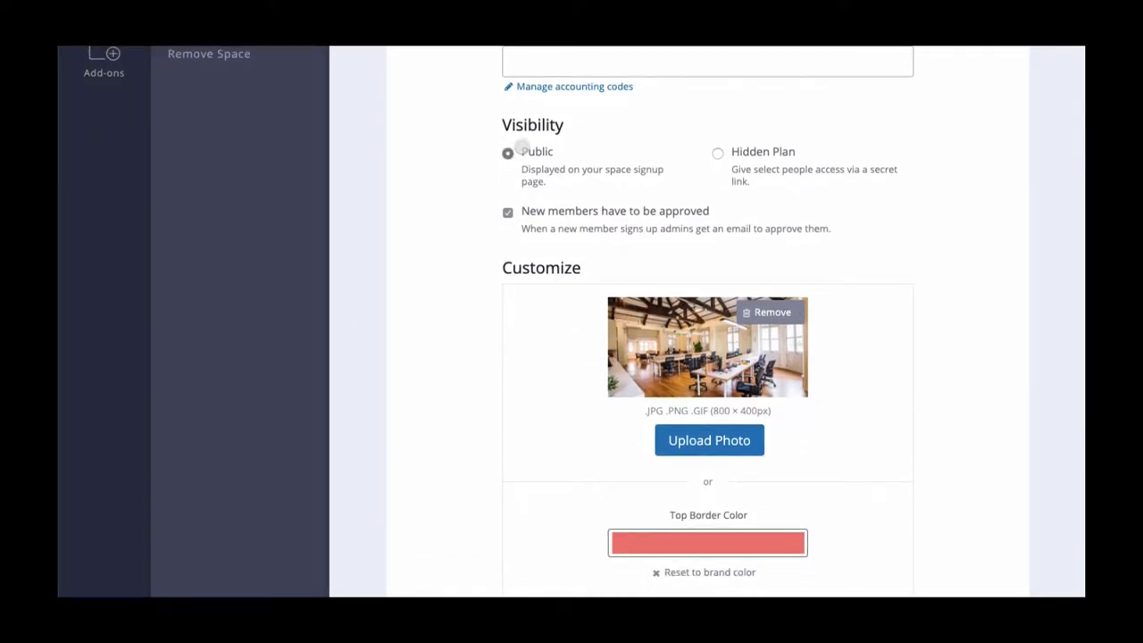
- Switch the Part-Time plan's visibility from Public to Hidden Plan
{"action": "double_click", "coordinate": [537, 151]}
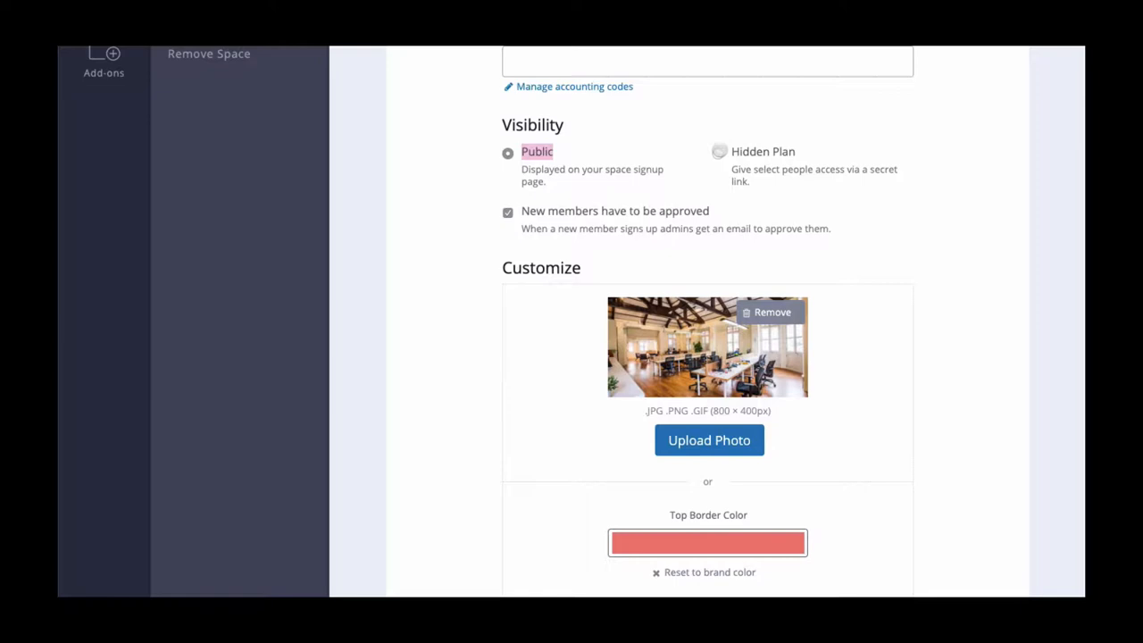
{"action": "left_click", "coordinate": [719, 152]}
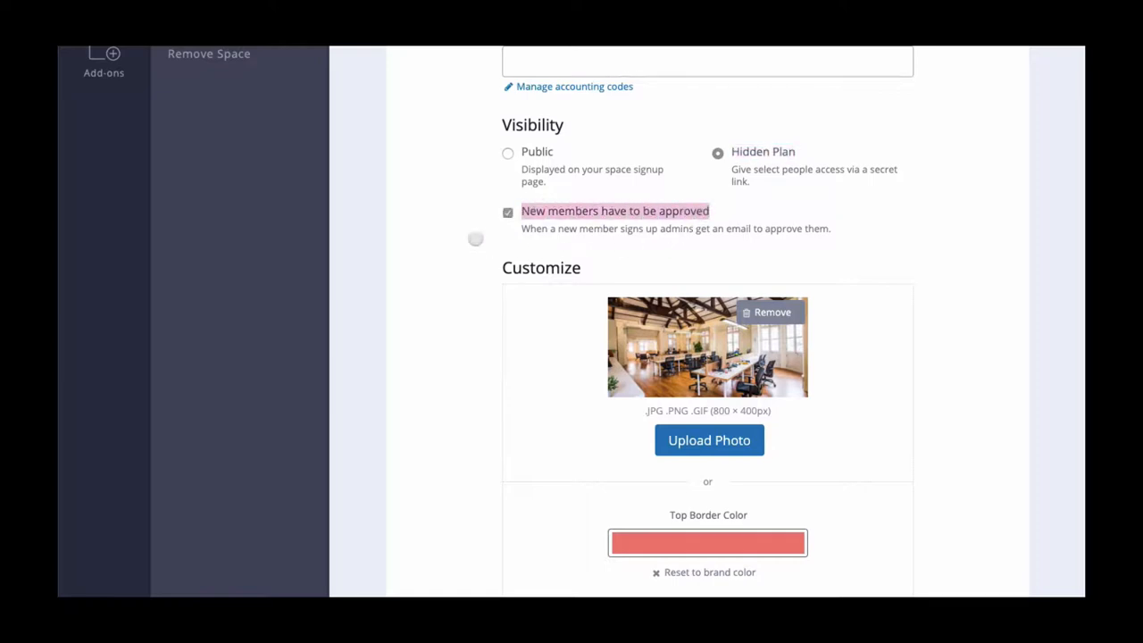
{"action": "mouse_move", "coordinate": [442, 227]}
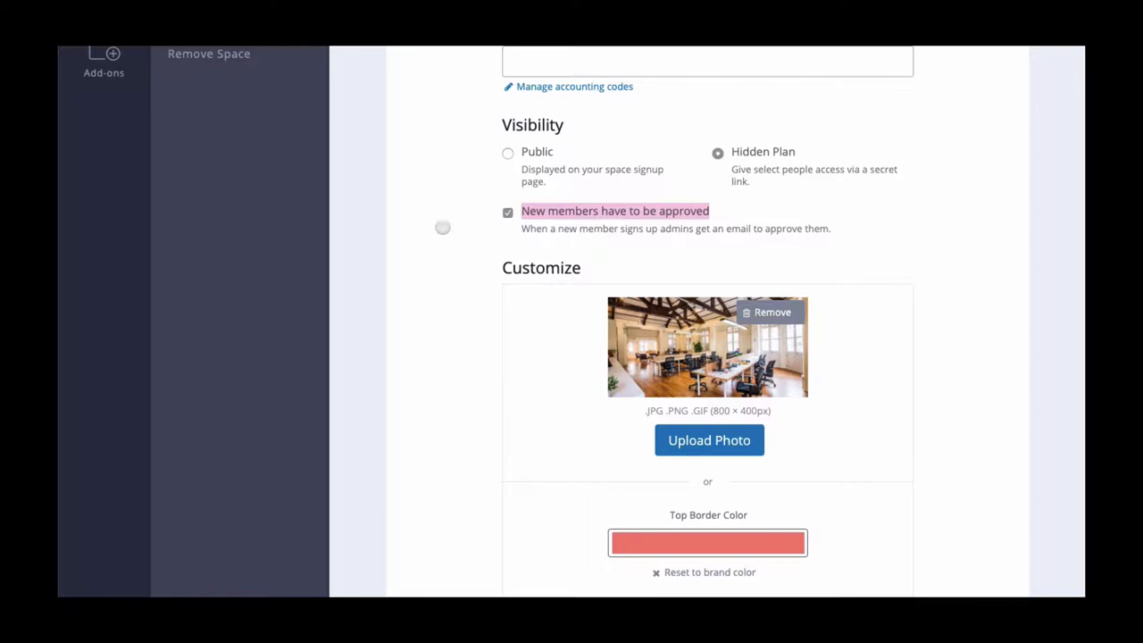
{"action": "mouse_move", "coordinate": [499, 264]}
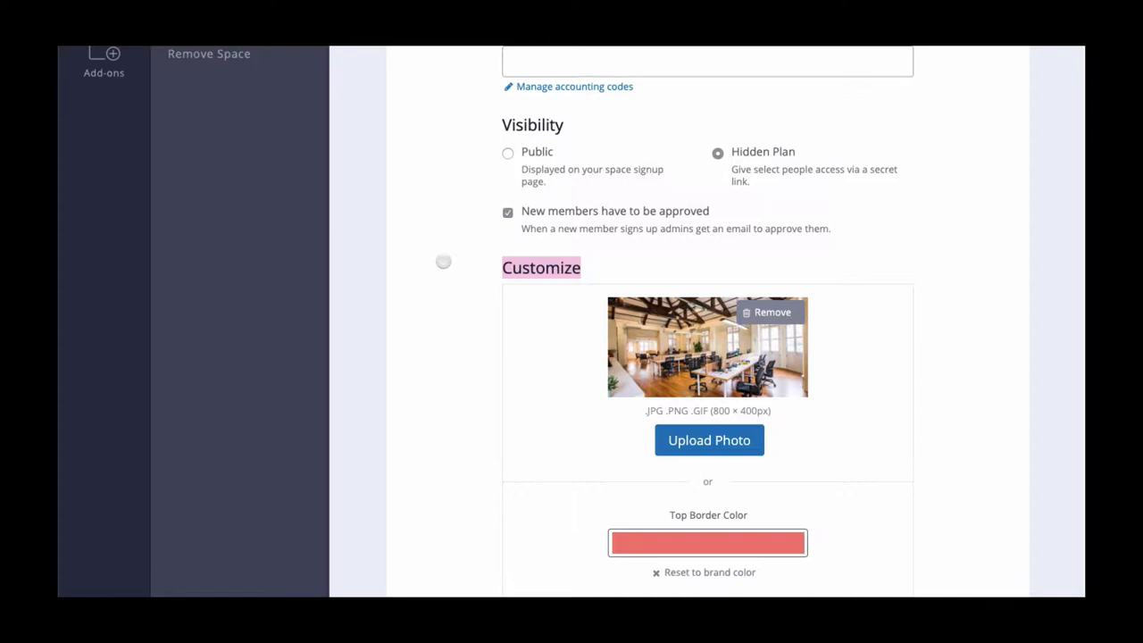
- Choose Custom terms and conditions, set 30 days' cancellation notice, and edit minimum commitment
{"action": "scroll", "scroll_direction": "down", "scroll_amount": 3}
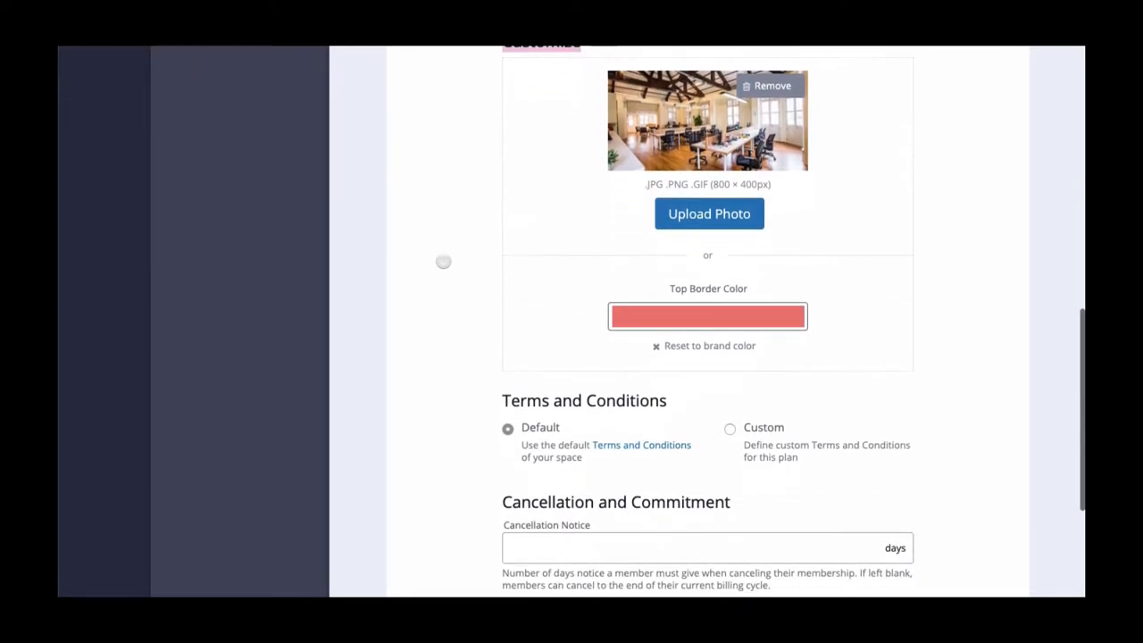
{"action": "scroll", "scroll_direction": "down", "scroll_amount": 3}
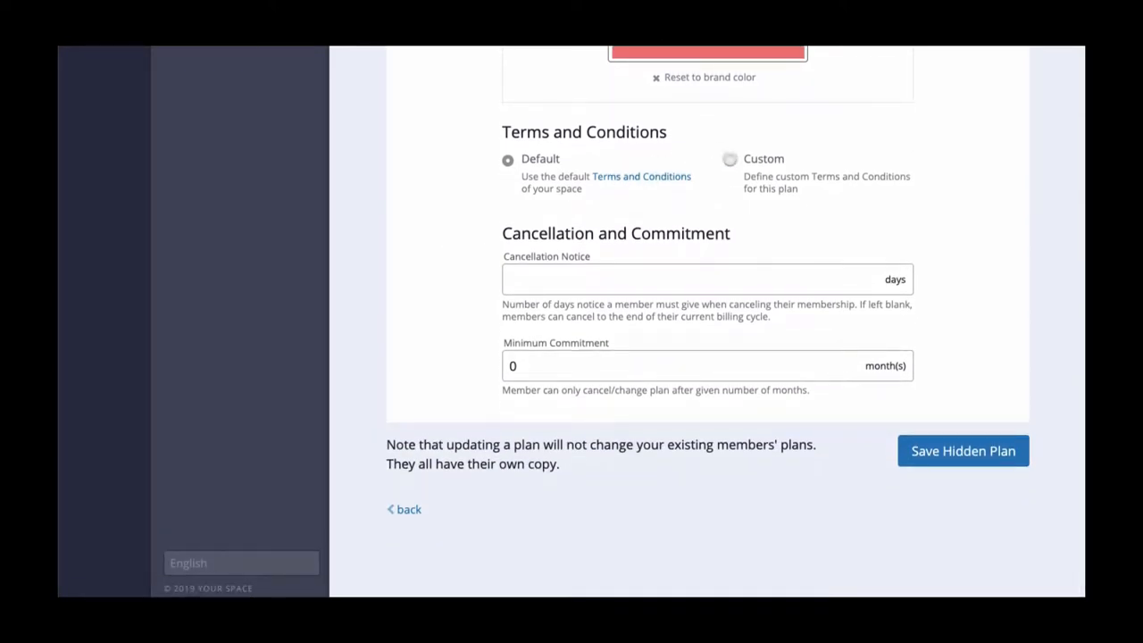
{"action": "left_click", "coordinate": [729, 159]}
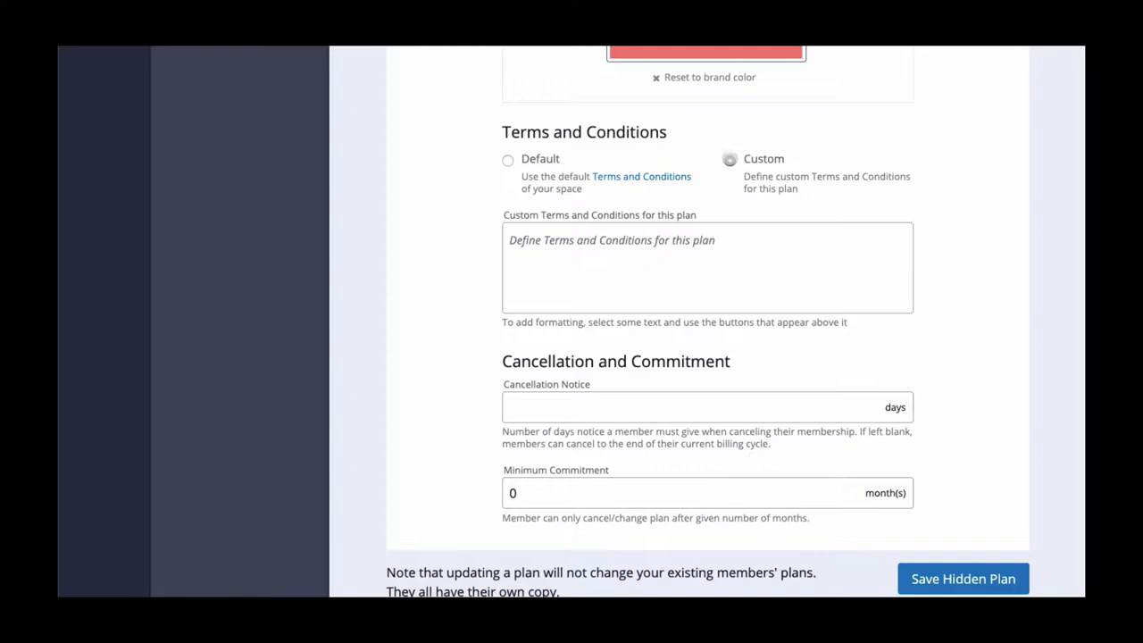
{"action": "left_click", "coordinate": [729, 159]}
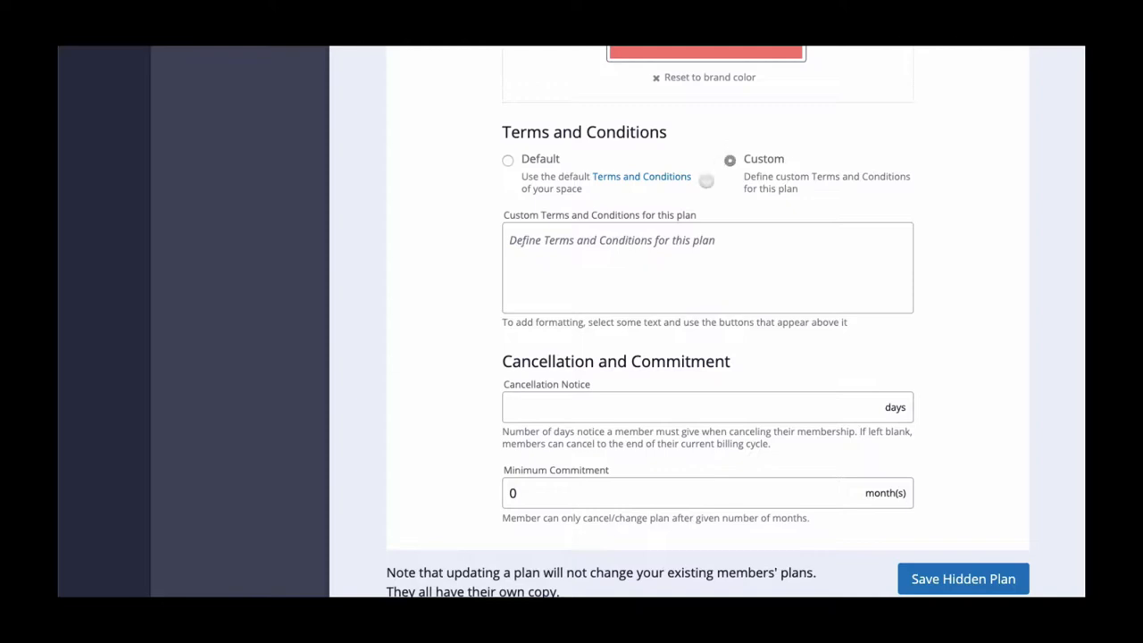
{"action": "type", "text": "3"}
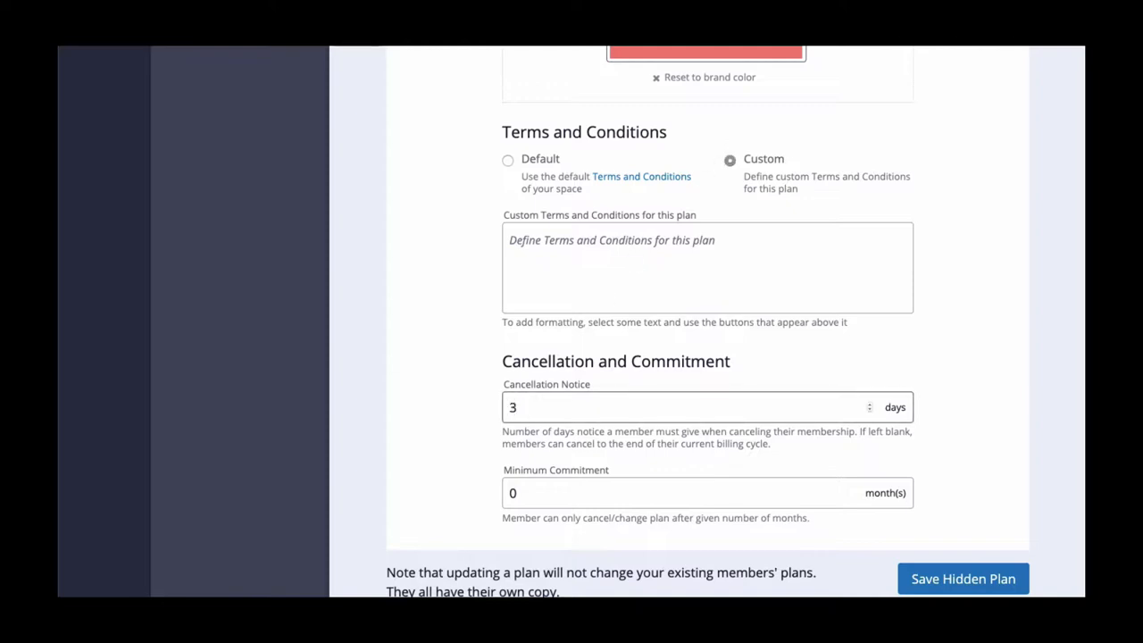
{"action": "type", "text": "0"}
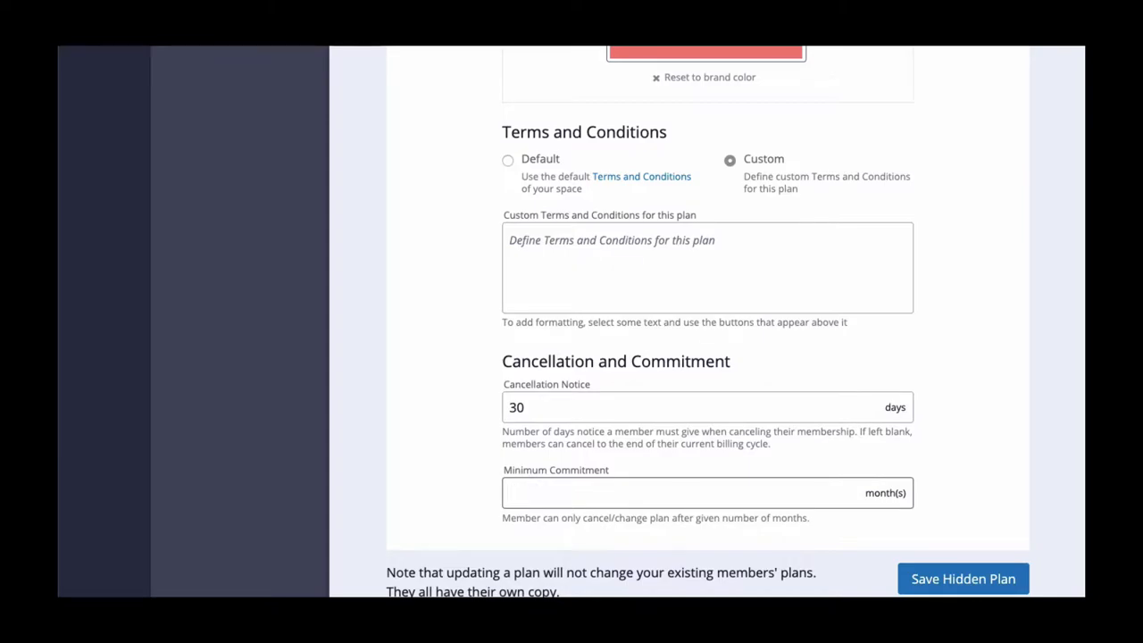
{"action": "type", "text": "2"}
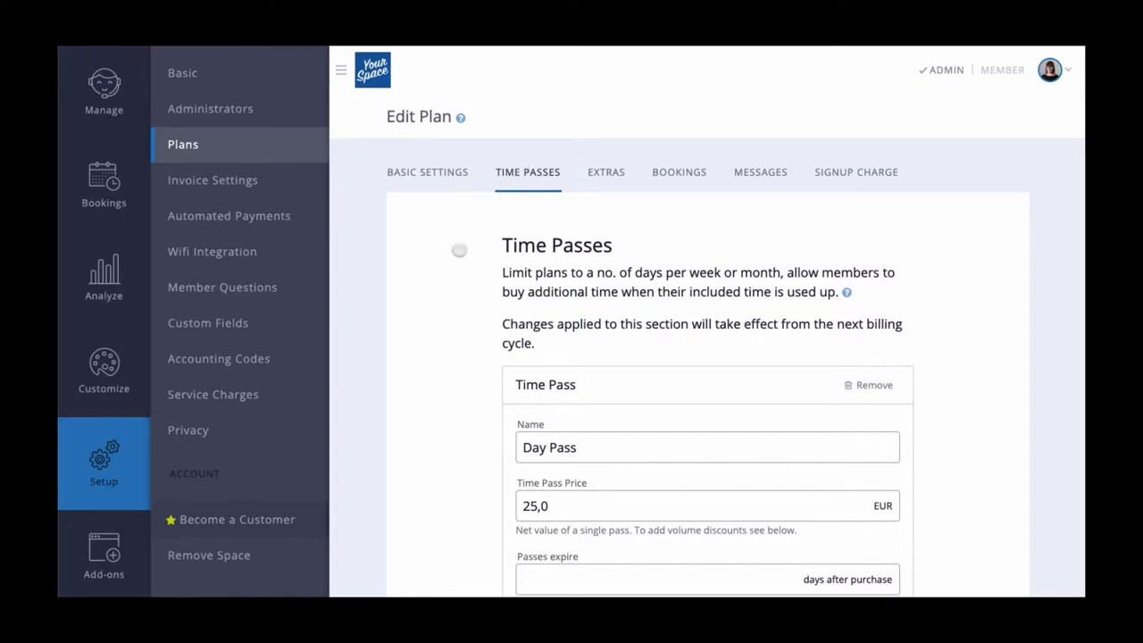
- Rename the 8am–12pm, 25 EUR time pass from 'Day Pass' to 'Half Day Pass'
{"action": "scroll", "scroll_direction": "down", "scroll_amount": 3}
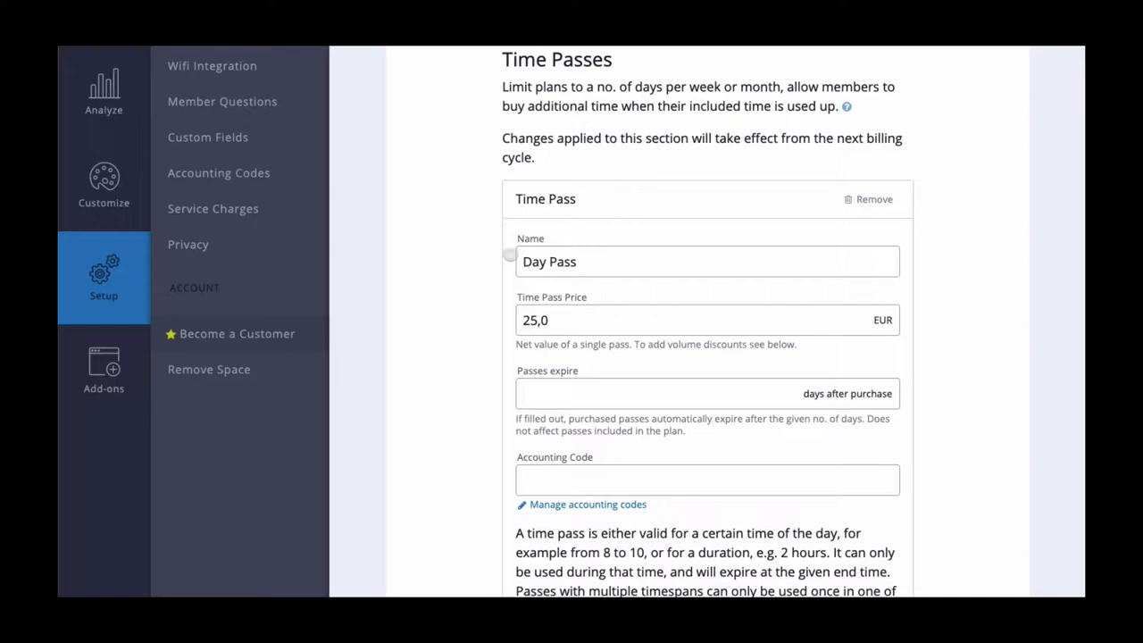
{"action": "double_click", "coordinate": [549, 262]}
{"action": "type", "text": "Half "}
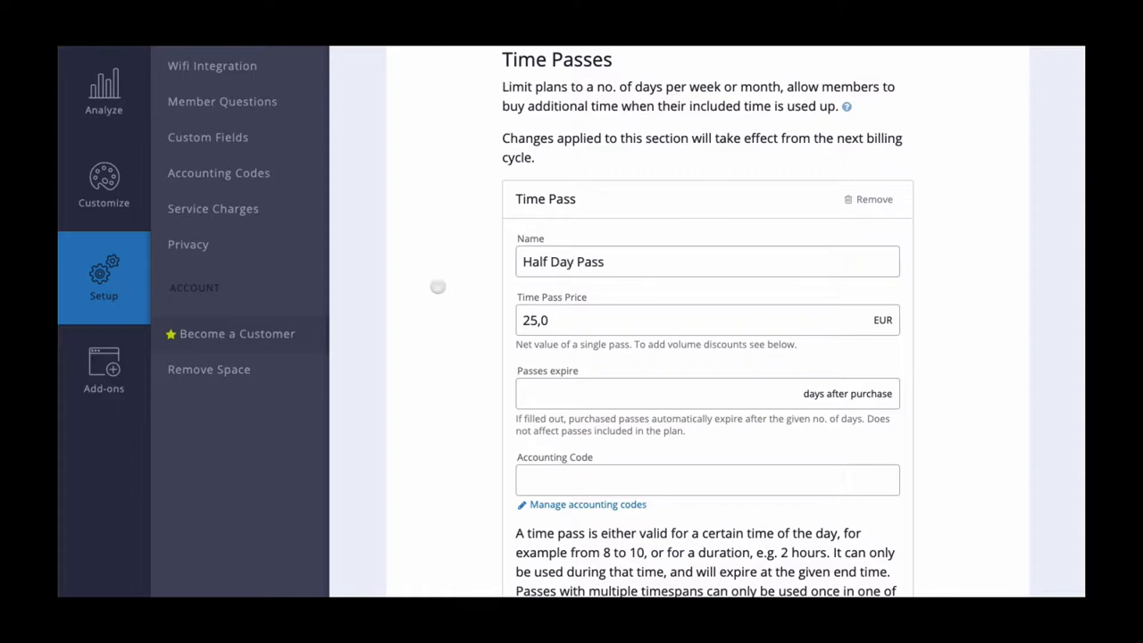
{"action": "scroll", "scroll_direction": "down", "scroll_amount": 3}
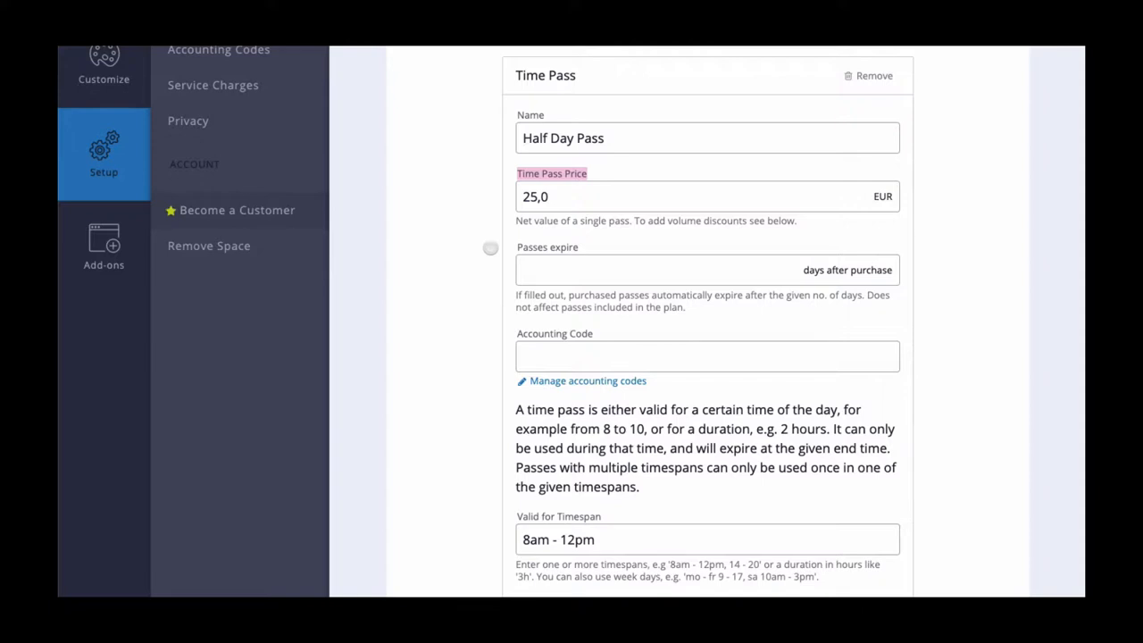
- Make the Half Day Pass's 15 free passes renew weekly
{"action": "scroll", "scroll_direction": "down", "scroll_amount": 3}
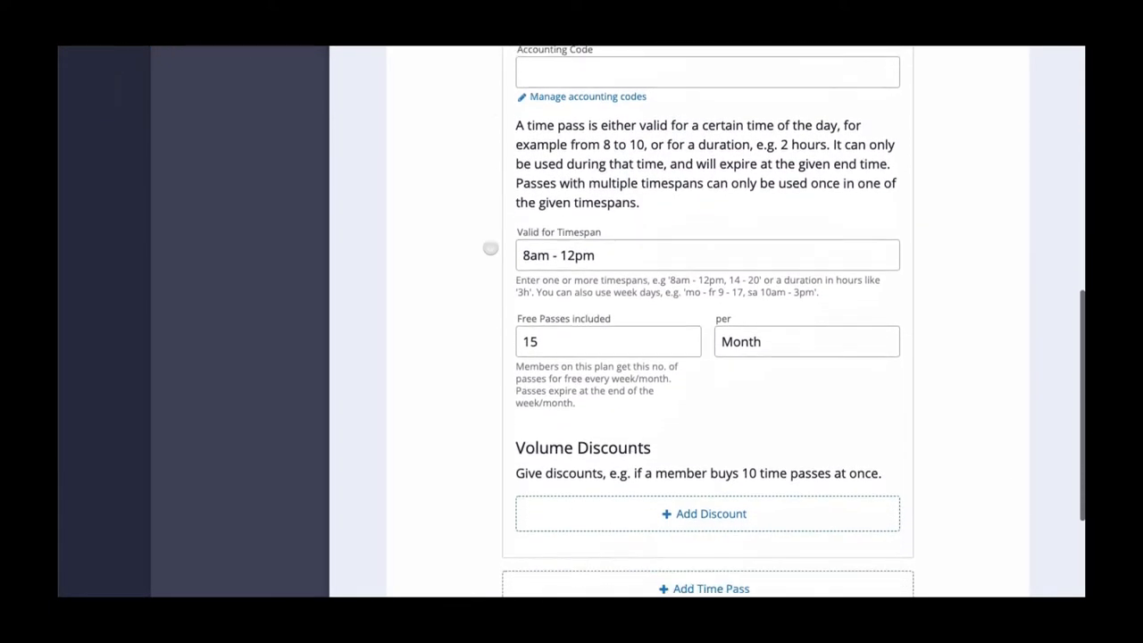
{"action": "scroll", "scroll_direction": "down", "scroll_amount": 3}
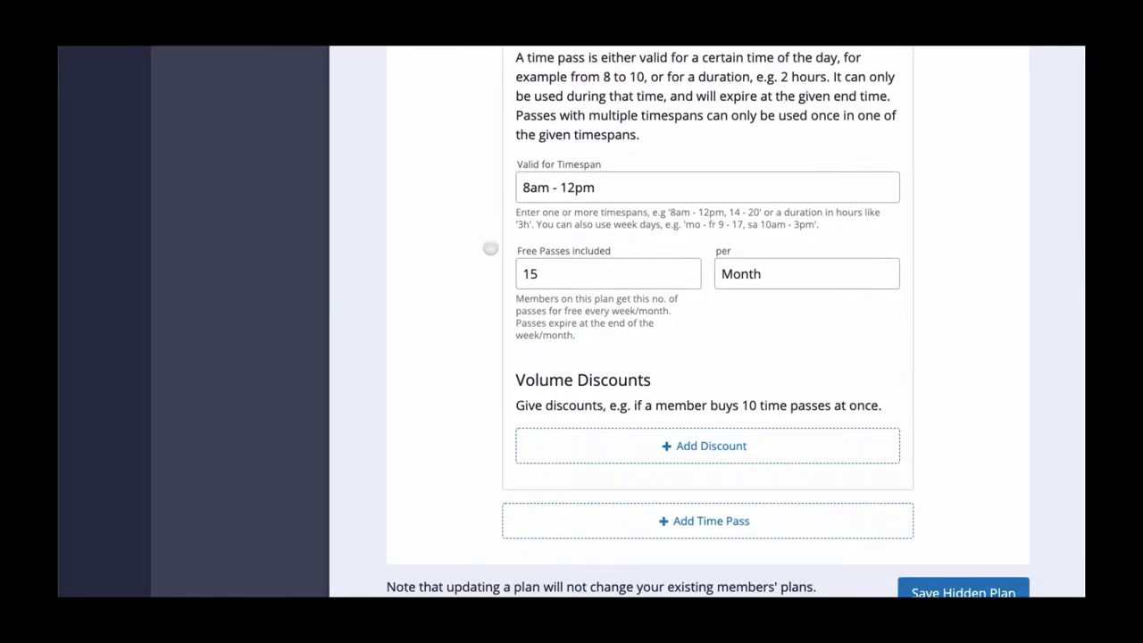
{"action": "left_click", "coordinate": [804, 274]}
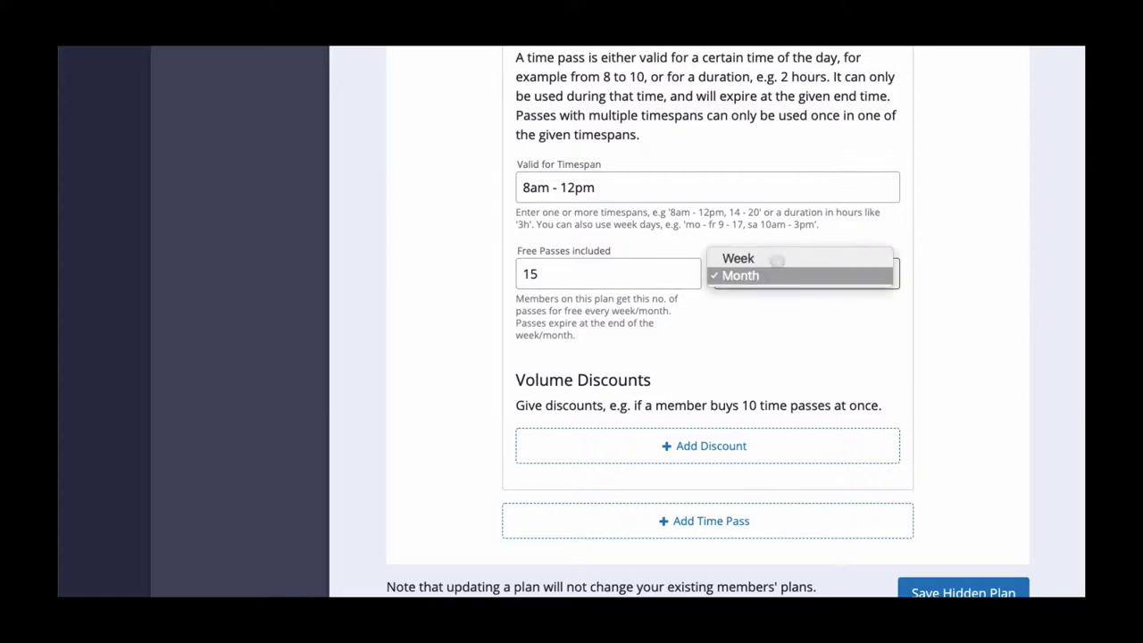
{"action": "left_click", "coordinate": [738, 258]}
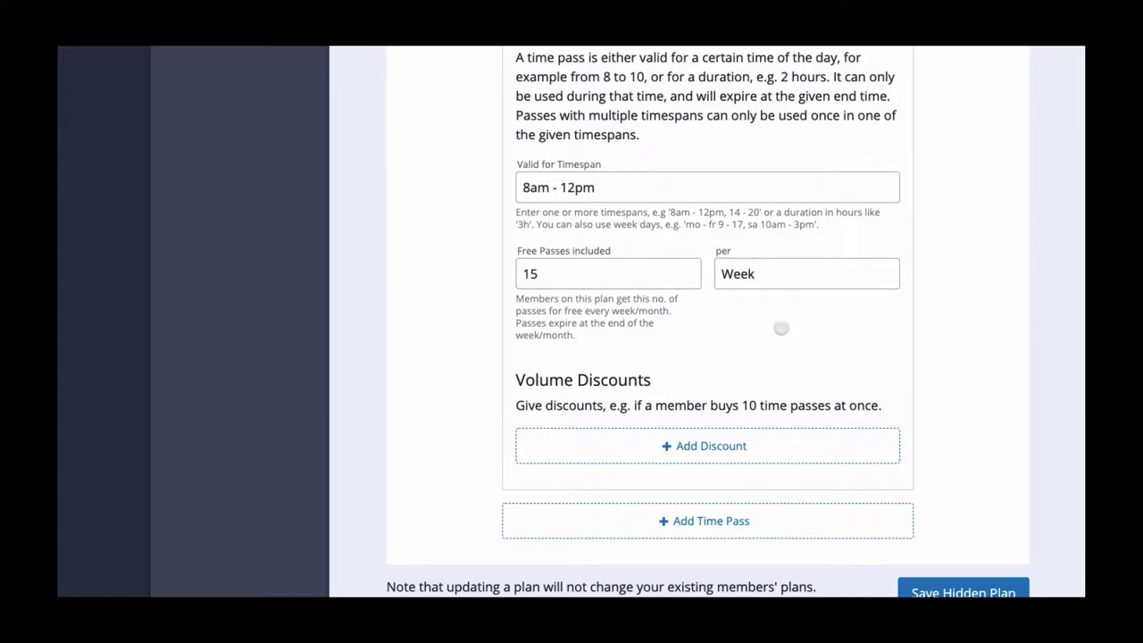
{"action": "mouse_move", "coordinate": [748, 435]}
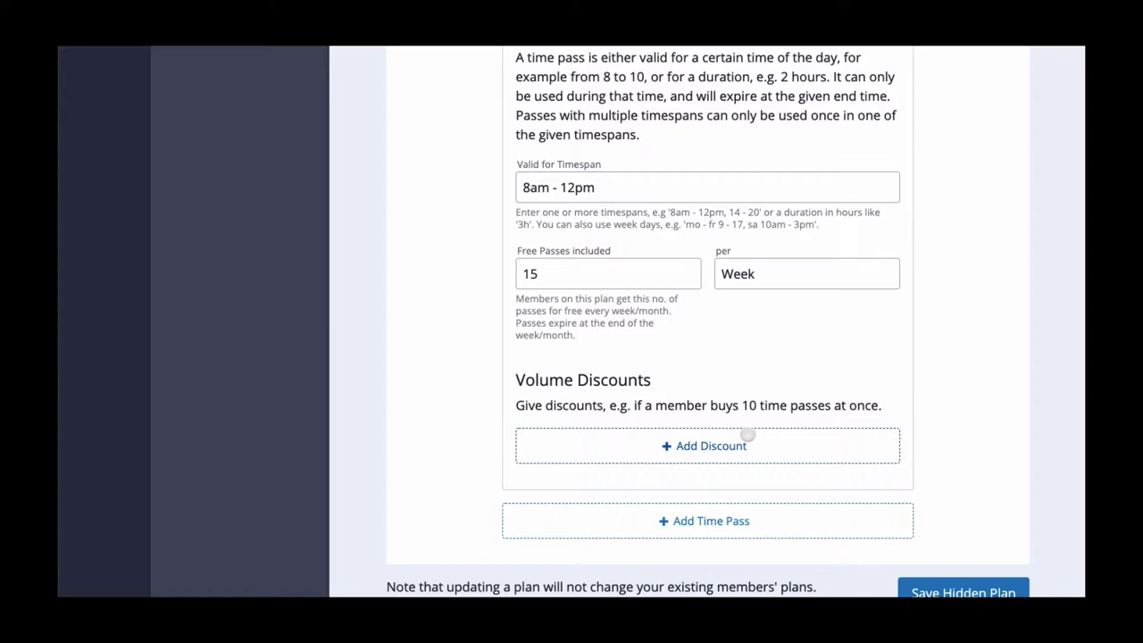
- Add a volume discount of 5 passes for 100 EUR
{"action": "left_click", "coordinate": [707, 446]}
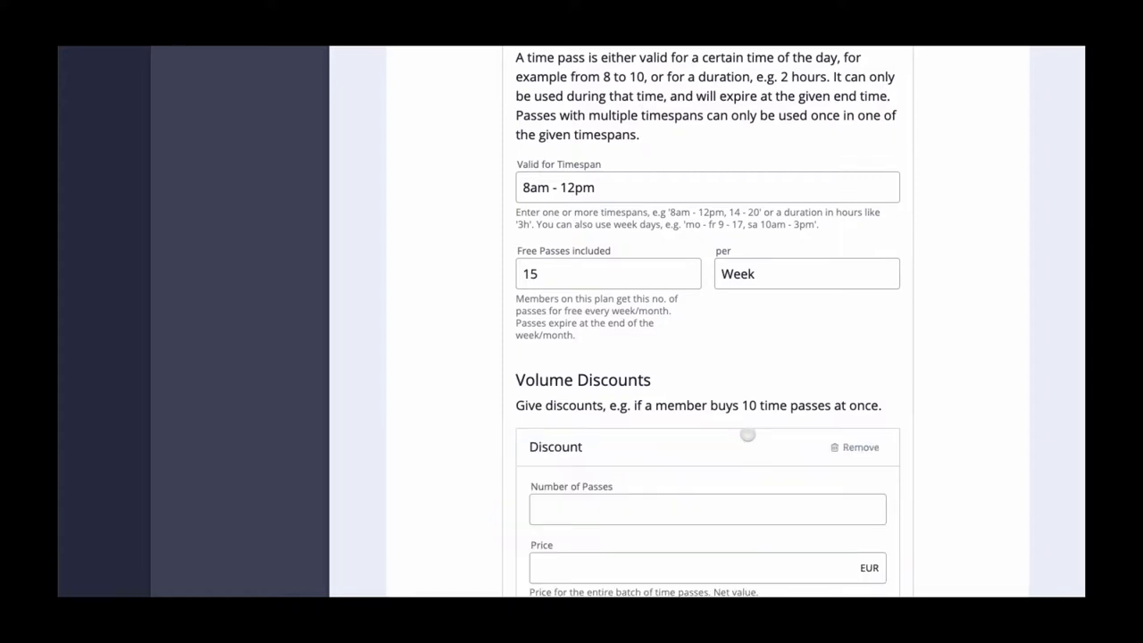
{"action": "scroll", "scroll_direction": "down", "scroll_amount": 3}
{"action": "type", "text": "5"}
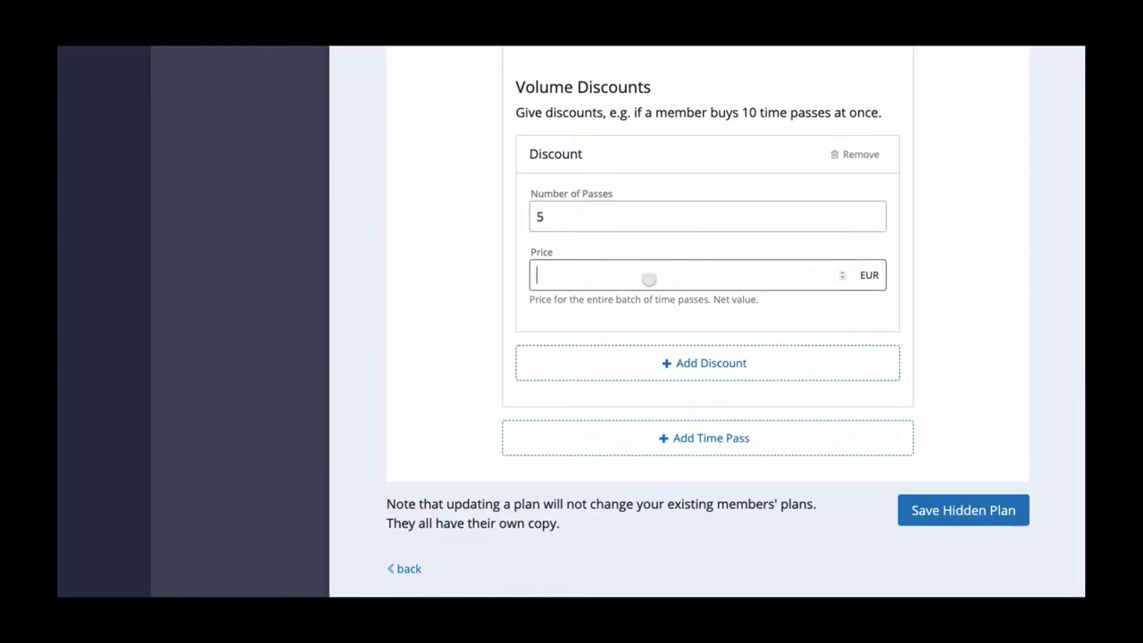
{"action": "type", "text": "100"}
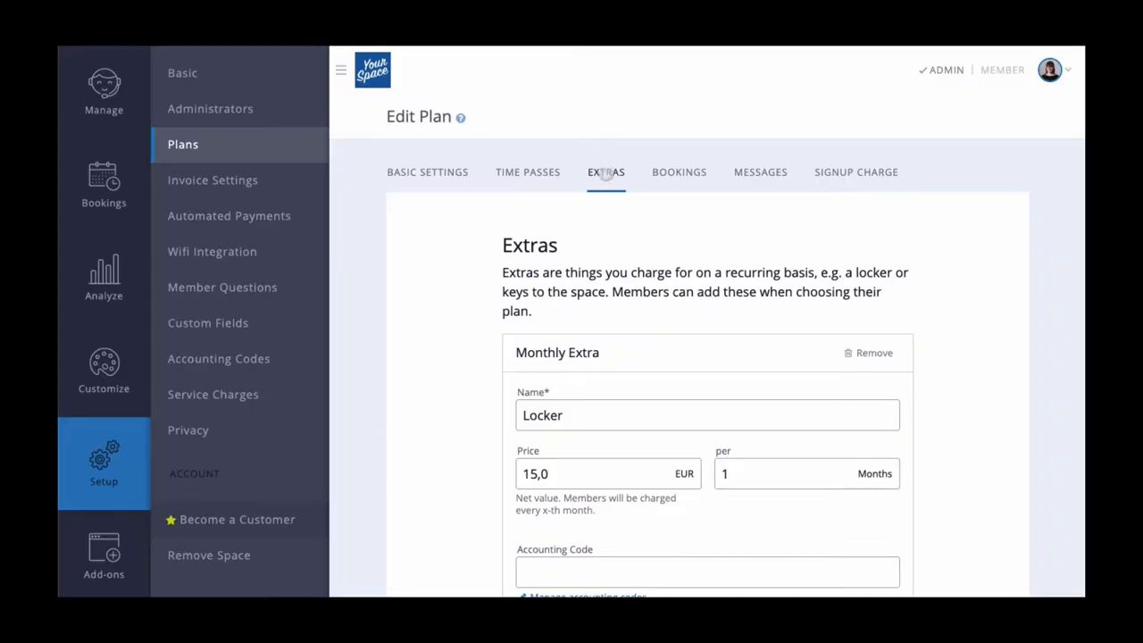
- Scroll through the Locker and Mail Service with Mailing Address extras, each 15 EUR/month
{"action": "scroll", "scroll_direction": "down", "scroll_amount": 3}
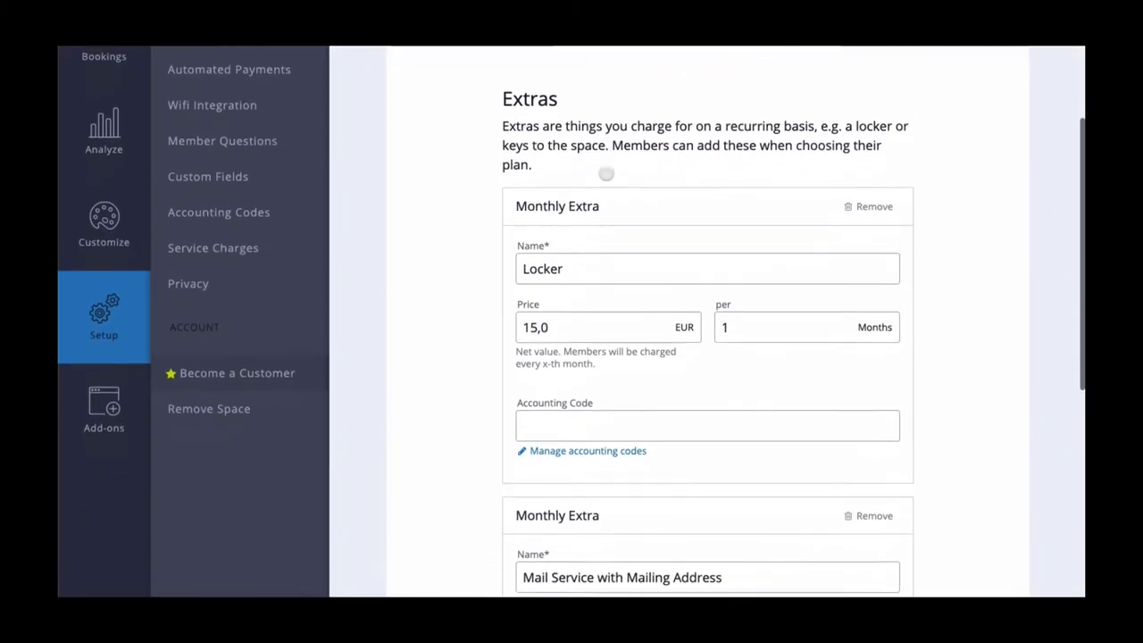
{"action": "scroll", "scroll_direction": "down", "scroll_amount": 3}
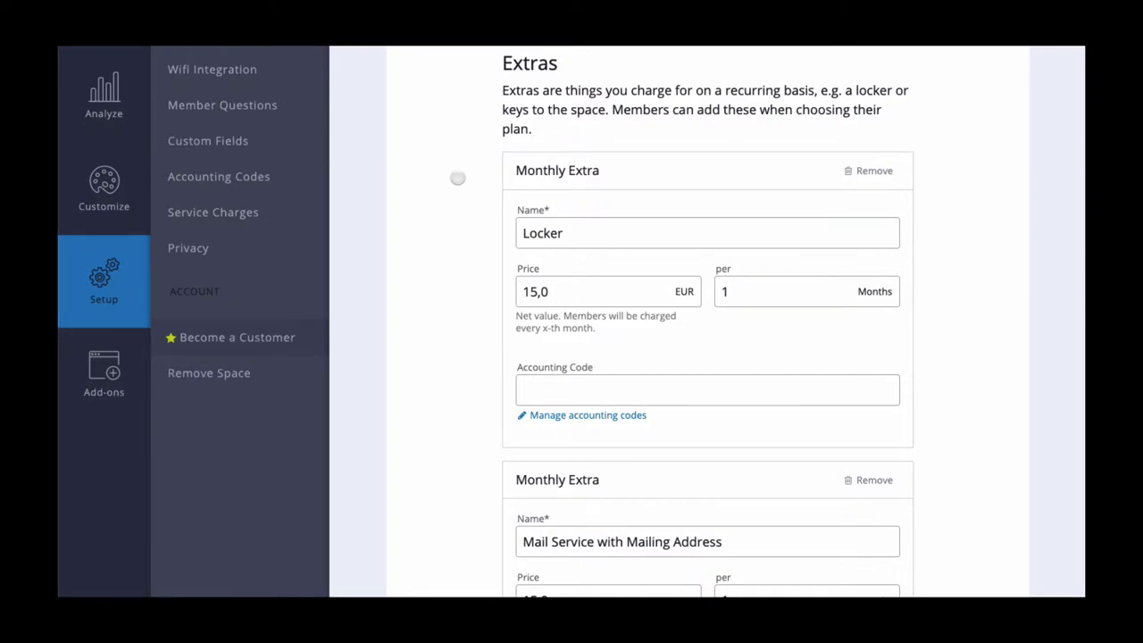
{"action": "scroll", "scroll_direction": "down", "scroll_amount": 3}
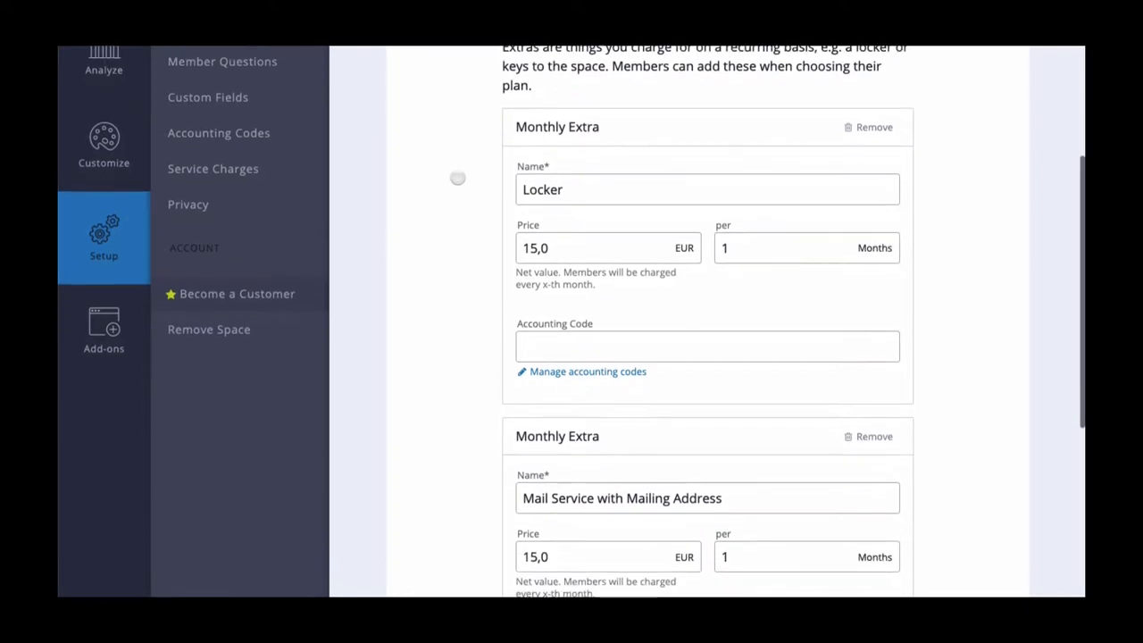
{"action": "scroll", "scroll_direction": "down", "scroll_amount": 3}
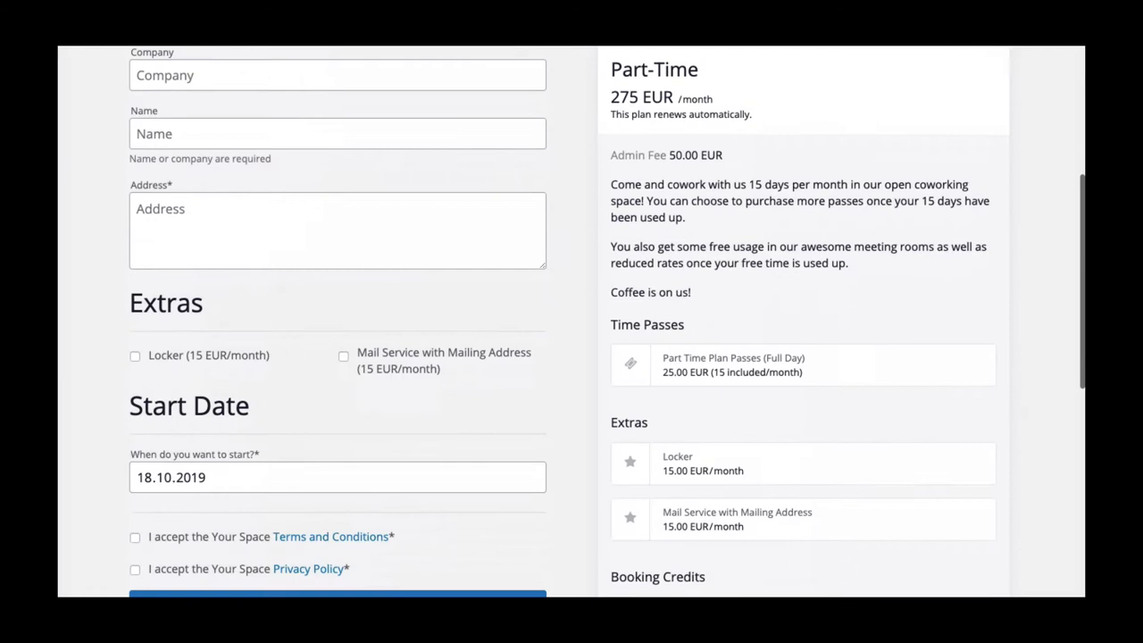
- Tick the Locker and Mail Service with Mailing Address extras on the sign-up form
{"action": "left_click", "coordinate": [135, 249]}
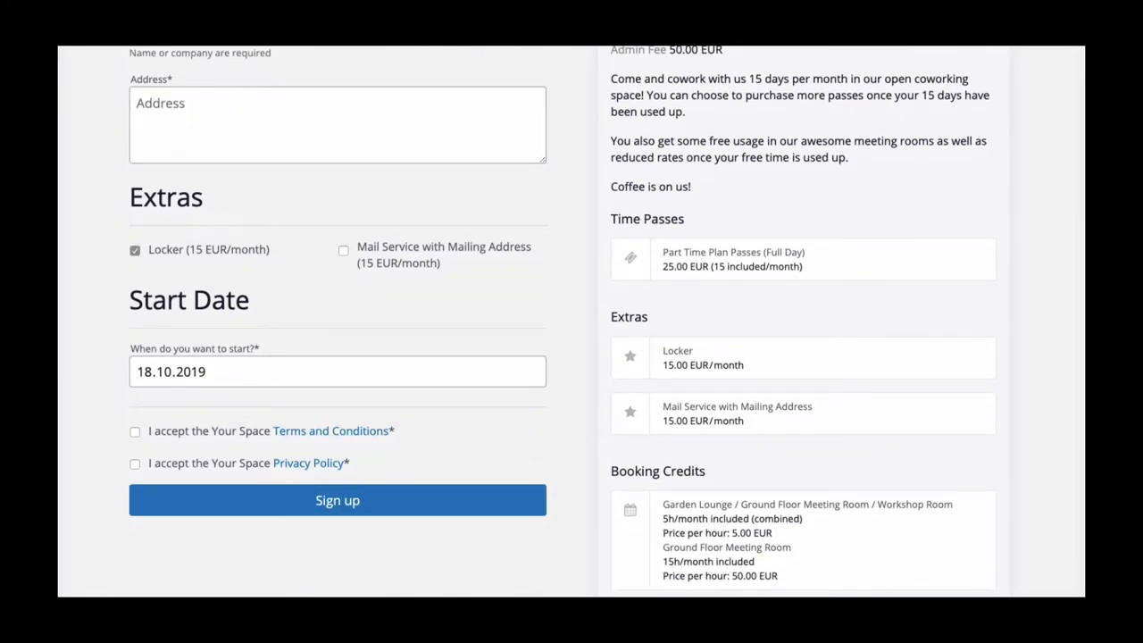
{"action": "left_click", "coordinate": [343, 250]}
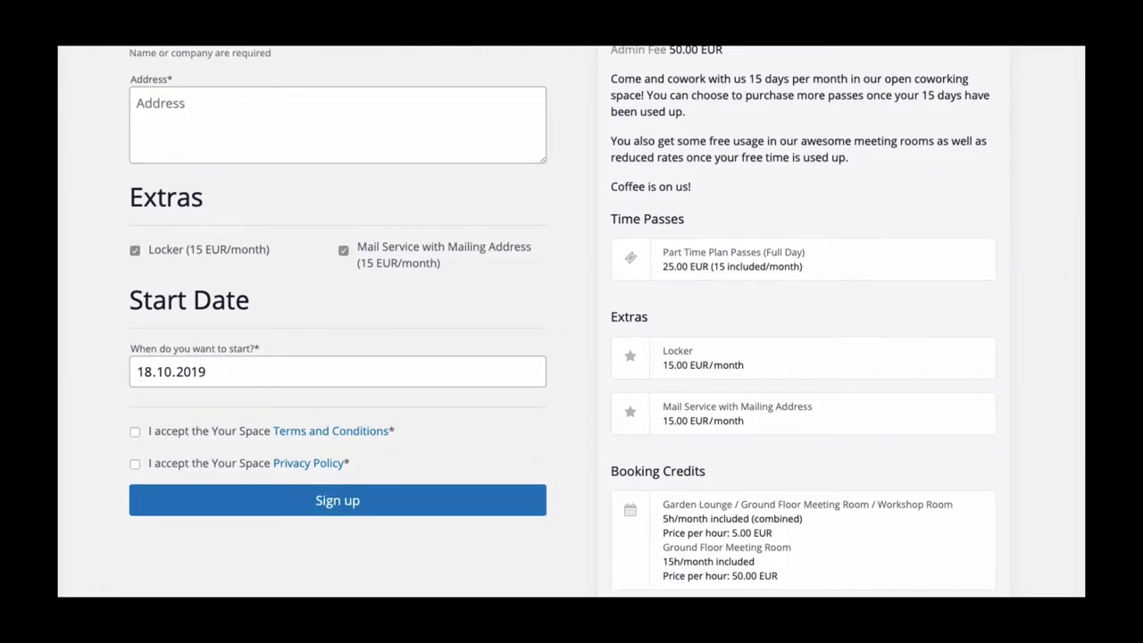
{"action": "left_click", "coordinate": [337, 500]}
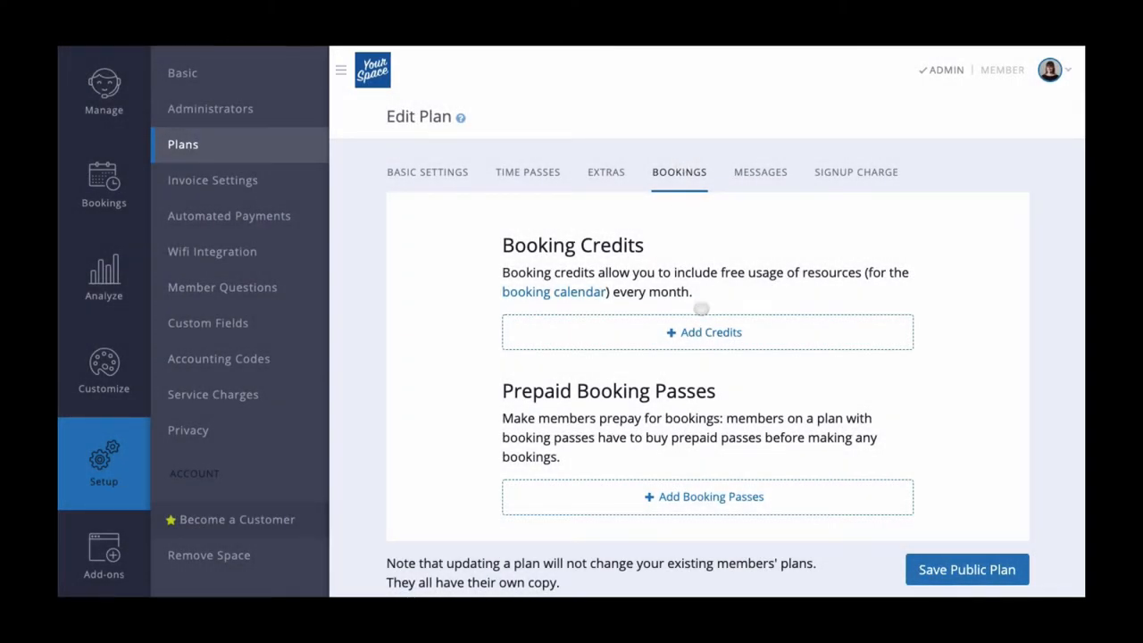
- Add a credit for Garden Lounge, Ground Floor, Upstairs rooms: 10 EUR monthly, 20 EUR/hour
{"action": "left_click", "coordinate": [708, 331]}
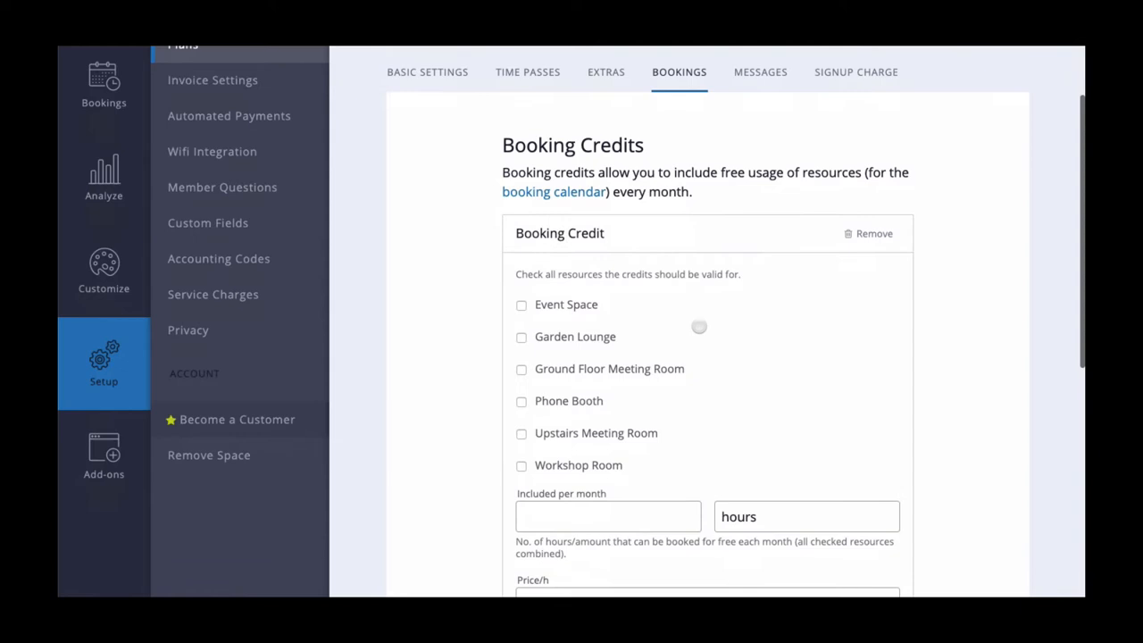
{"action": "scroll", "scroll_direction": "down", "scroll_amount": 3}
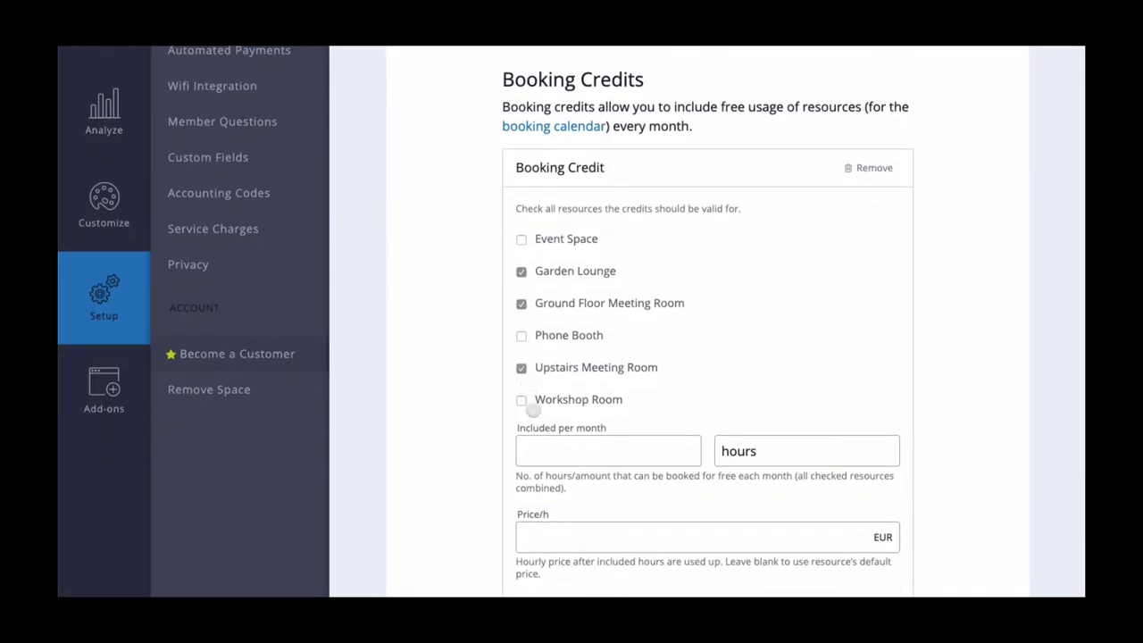
{"action": "type", "text": "10"}
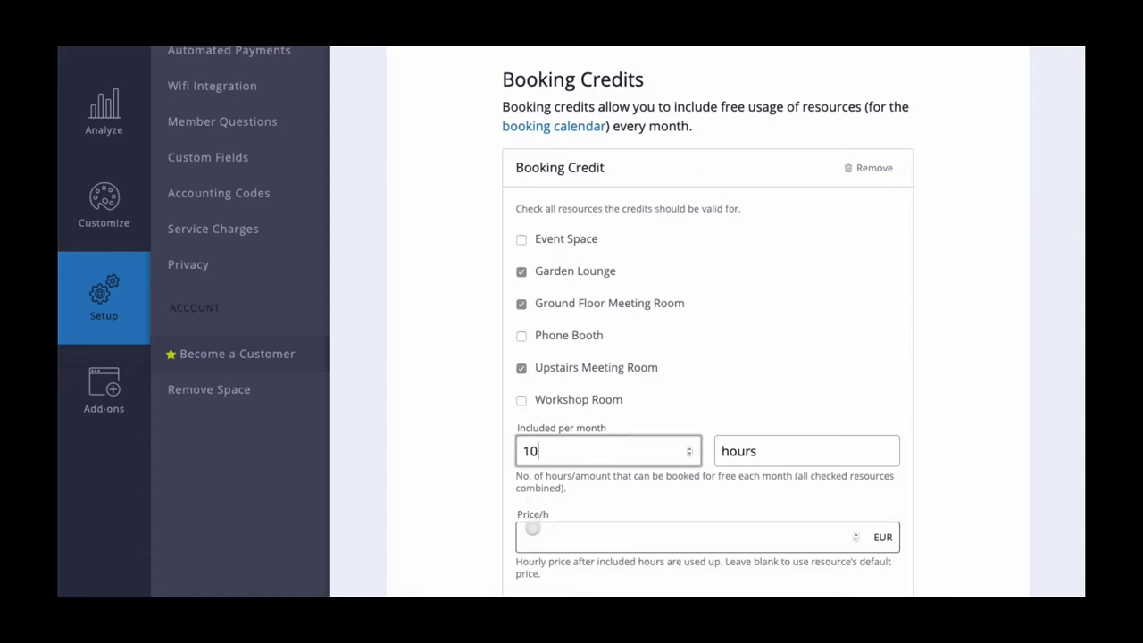
{"action": "type", "text": "20"}
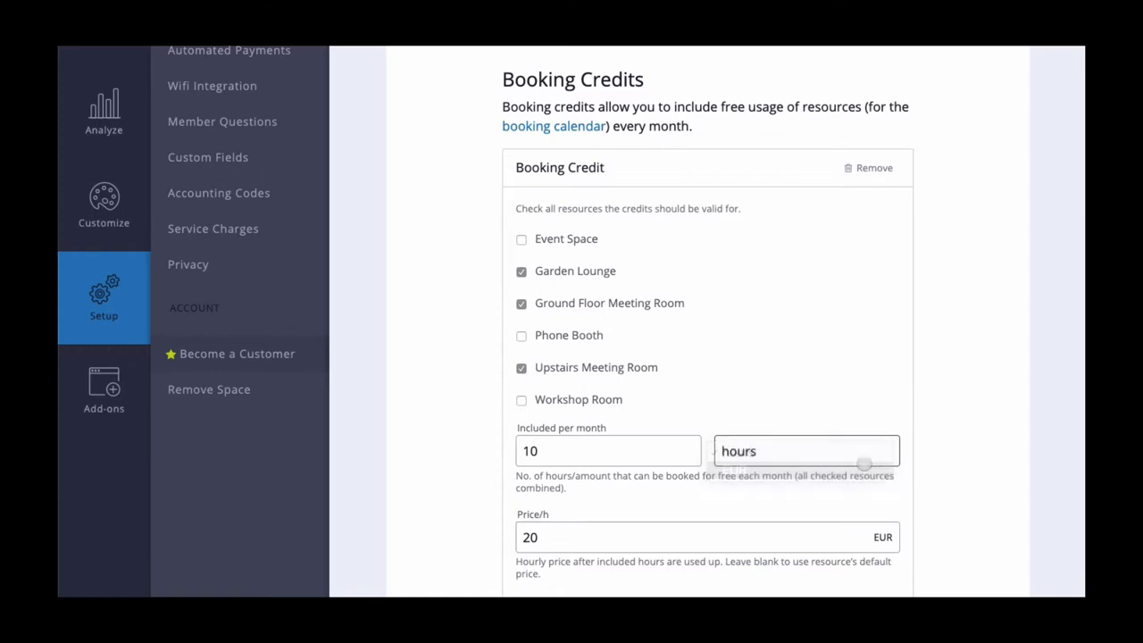
{"action": "scroll", "scroll_direction": "down", "scroll_amount": 3}
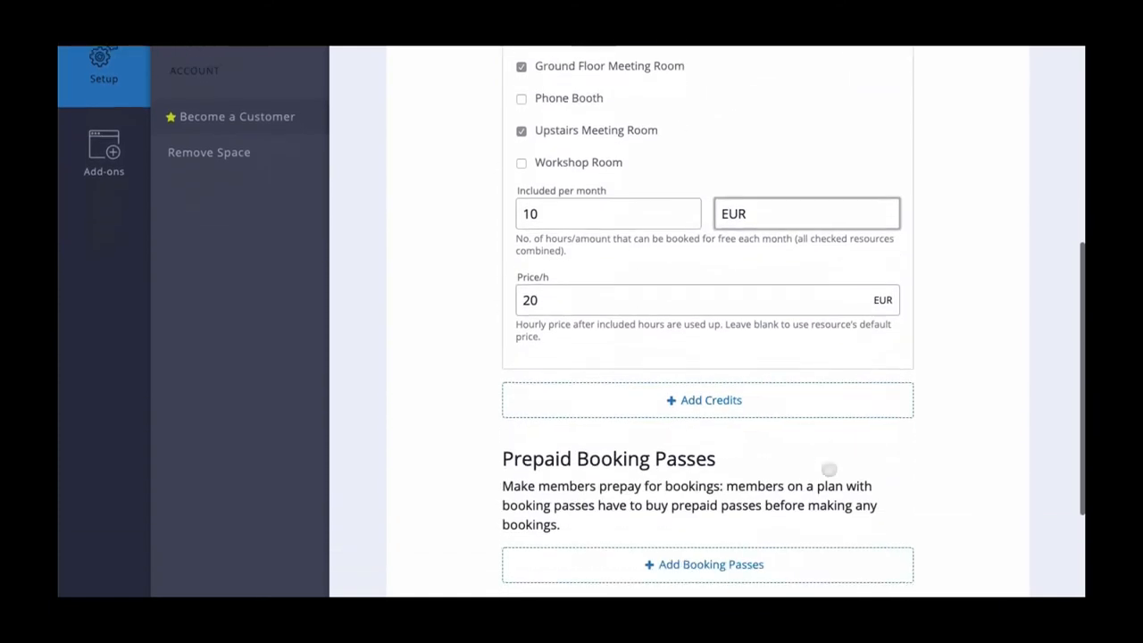
- Add a 'Workshop Hours' booking pass for the Workshop Room: 2 hours for 100 EUR
{"action": "left_click", "coordinate": [706, 564]}
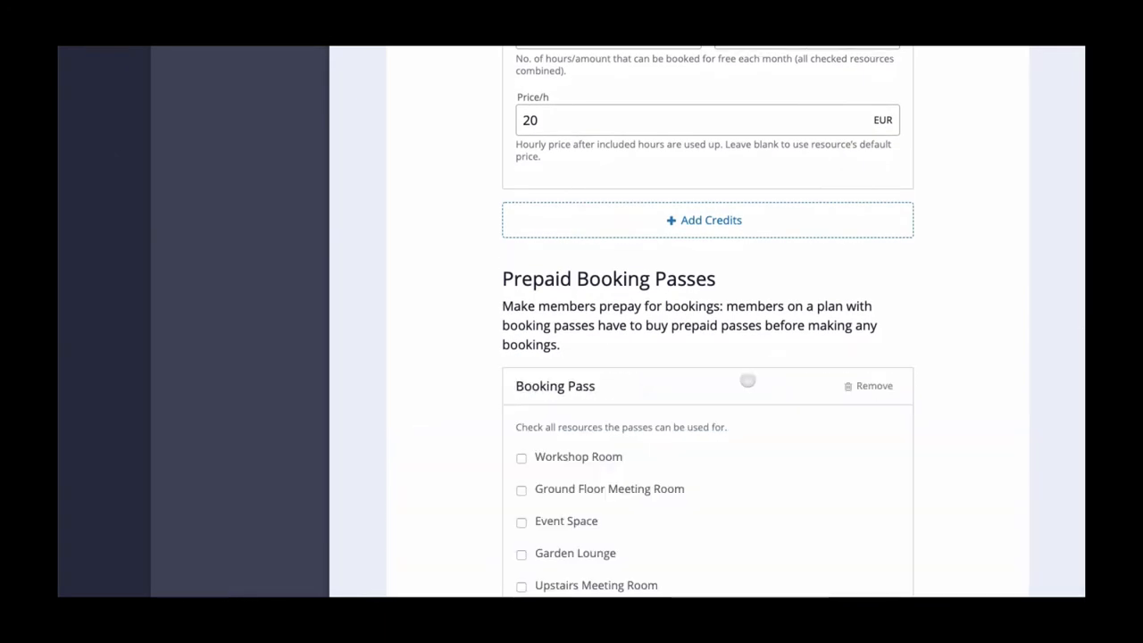
{"action": "scroll", "scroll_direction": "down", "scroll_amount": 3}
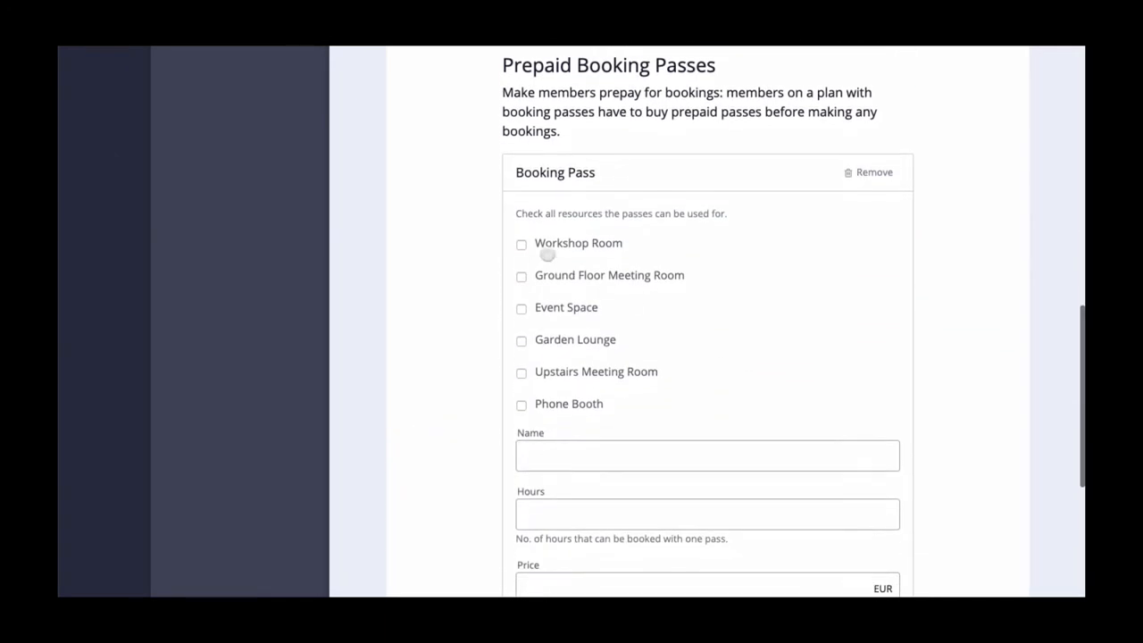
{"action": "left_click", "coordinate": [522, 244]}
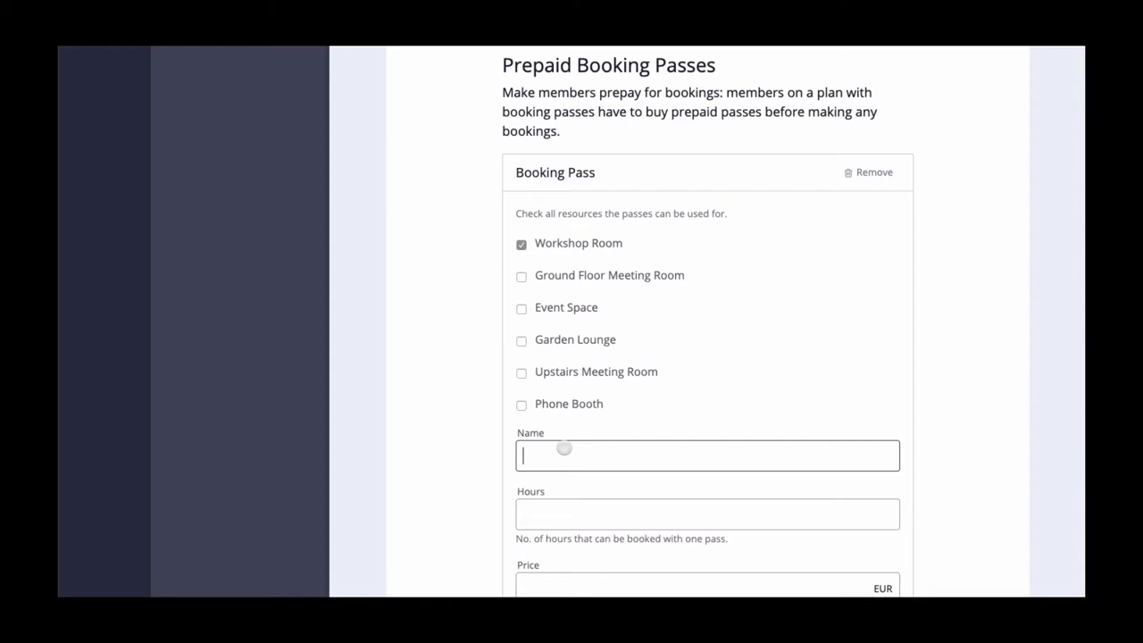
{"action": "type", "text": "Workshop"}
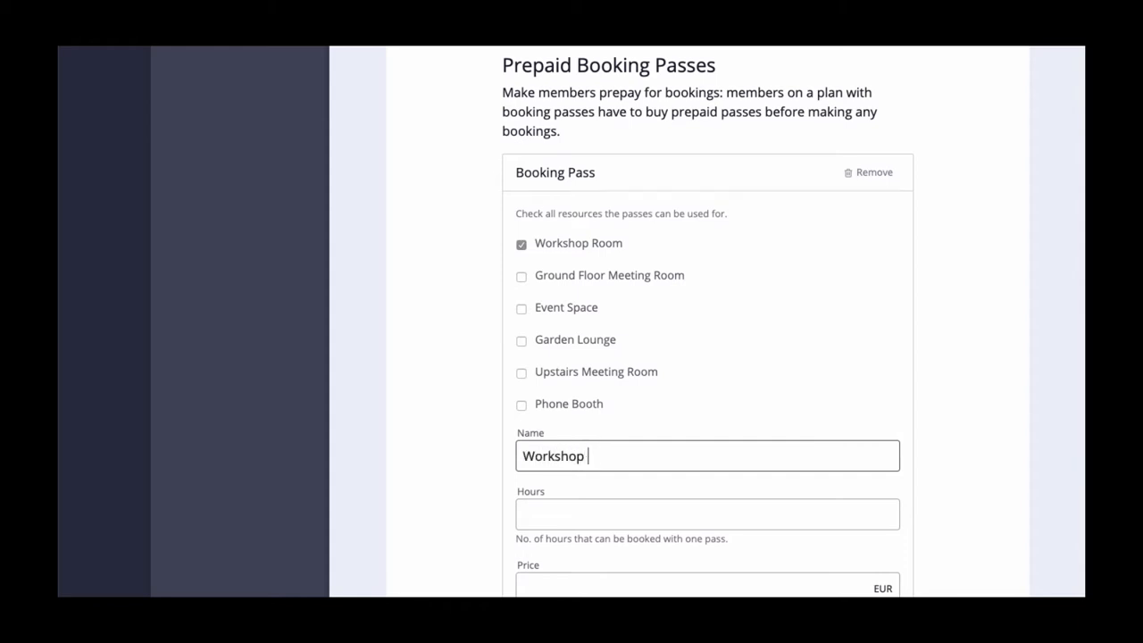
{"action": "type", "text": "2"}
{"action": "left_click", "coordinate": [708, 585]}
{"action": "type", "text": "100"}
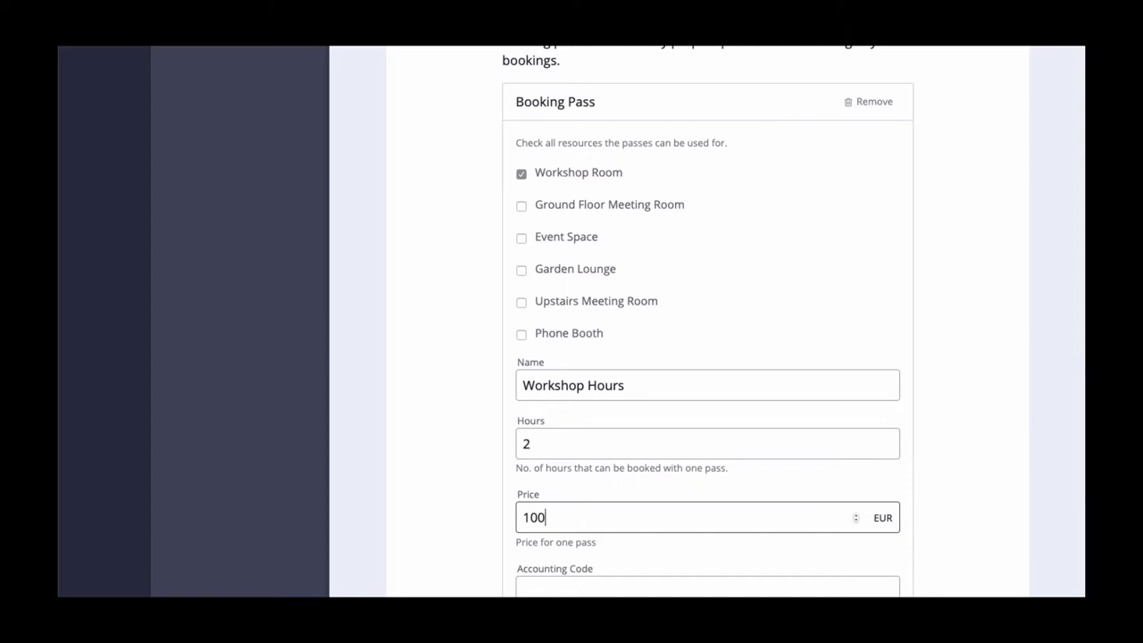
{"action": "scroll", "scroll_direction": "down", "scroll_amount": 3}
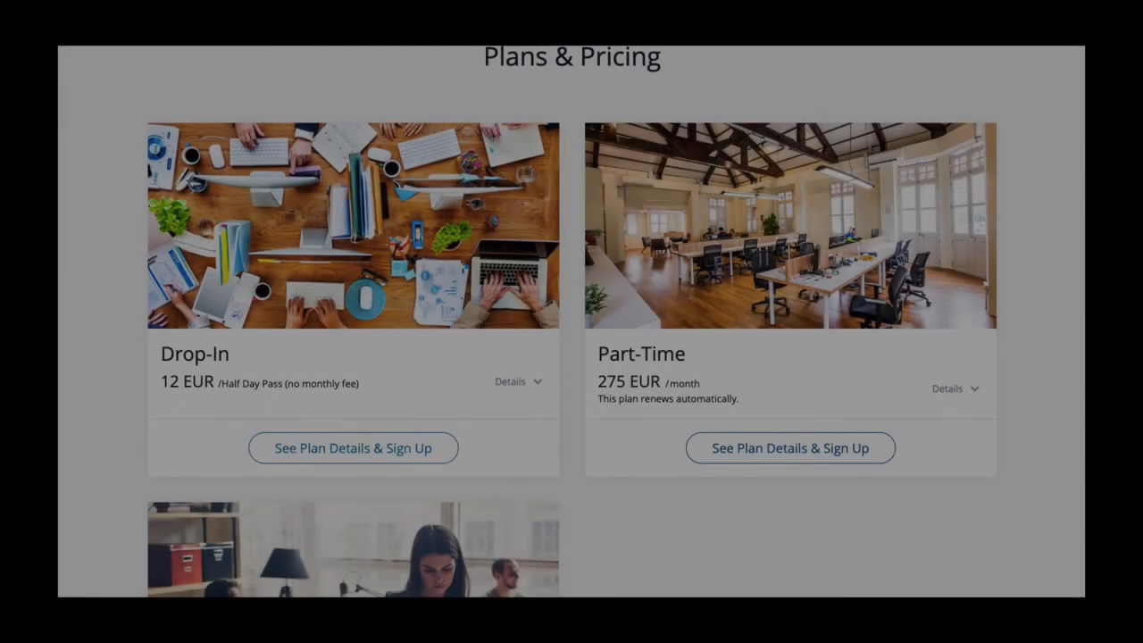
- Open the Part-Time sign-up form and highlight the questionnaire and credit-card notice
{"action": "left_click", "coordinate": [789, 448]}
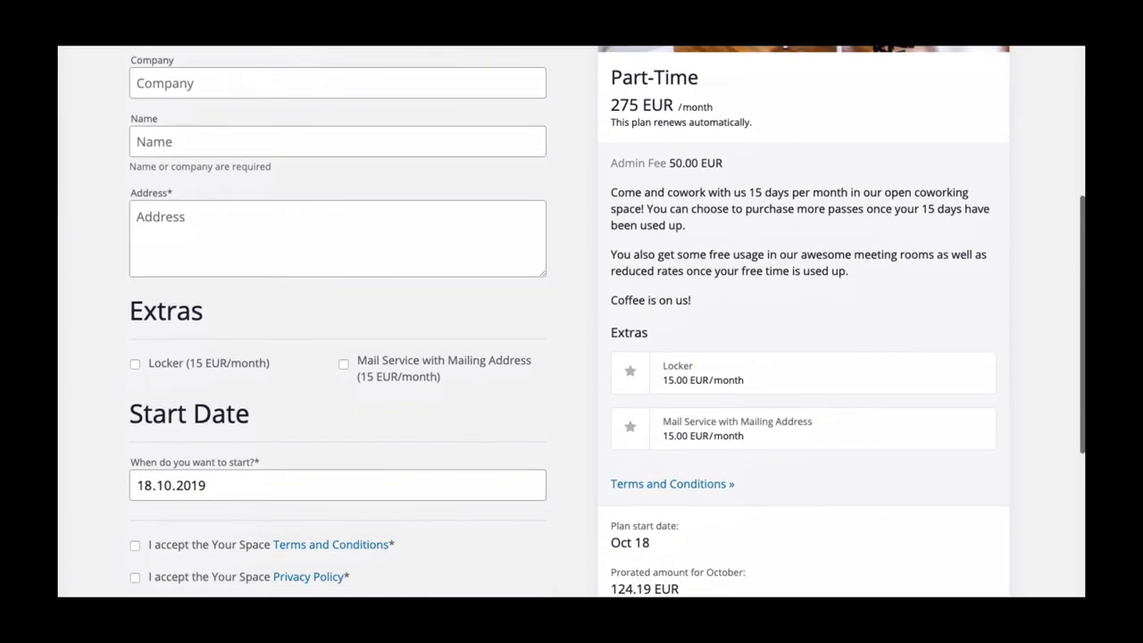
{"action": "scroll", "scroll_direction": "down", "scroll_amount": 3}
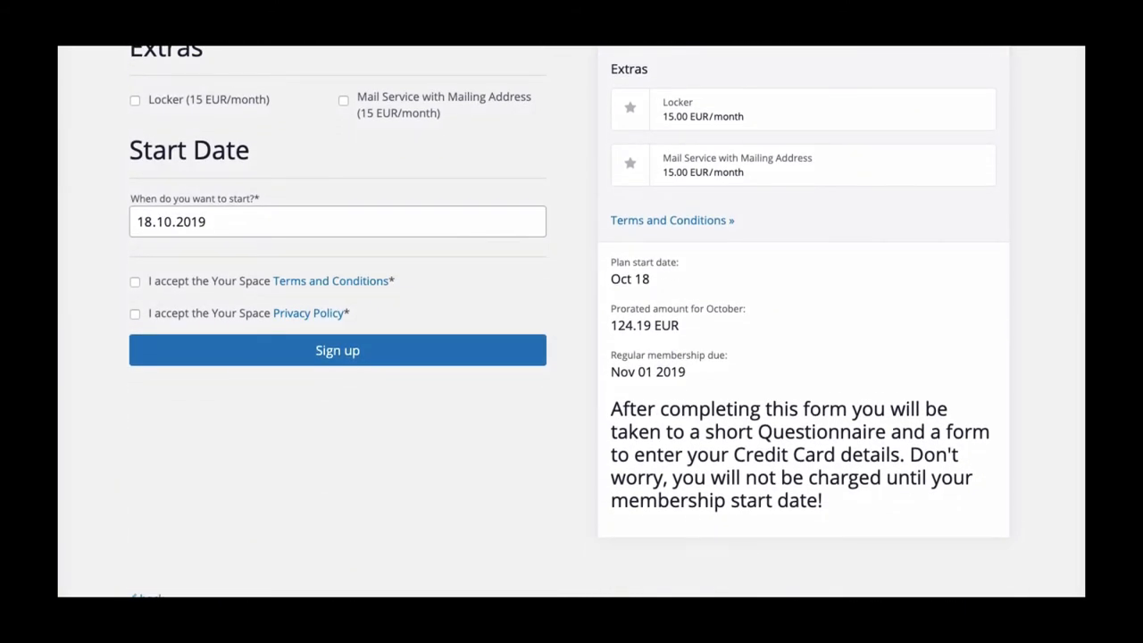
{"action": "left_click_drag", "start_coordinate": [611, 409], "coordinate": [821, 500]}
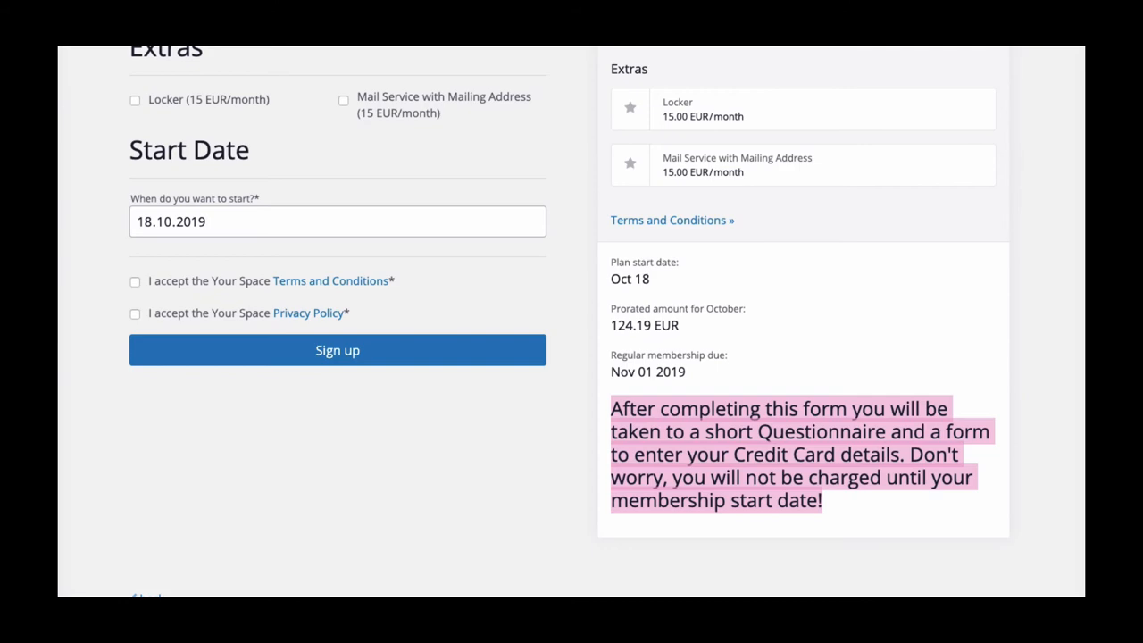
{"action": "left_click", "coordinate": [337, 349]}
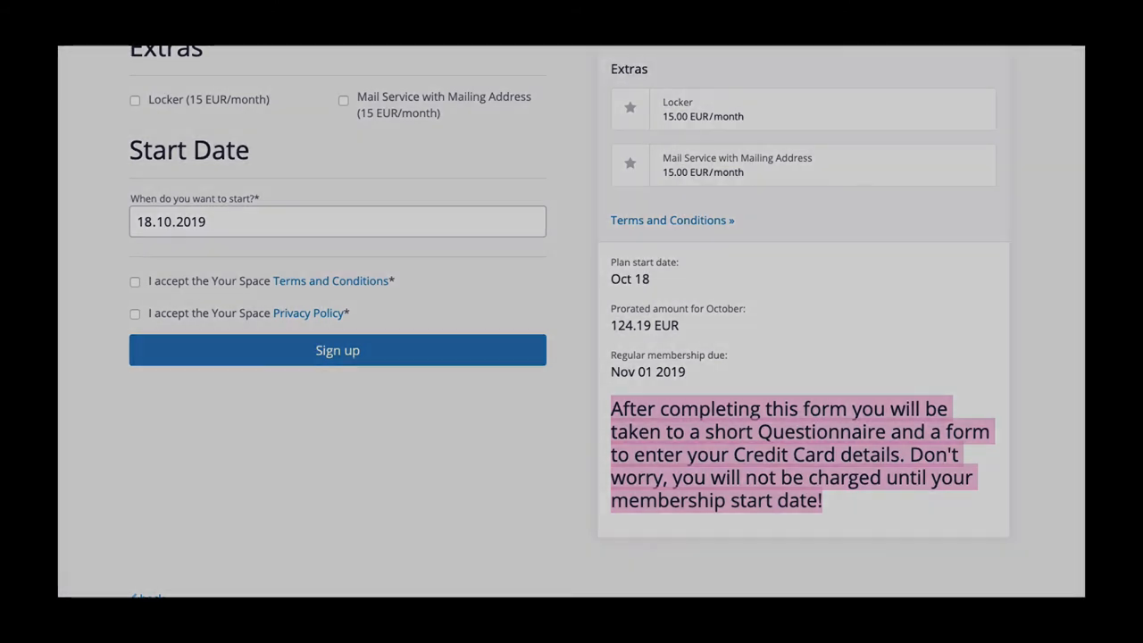